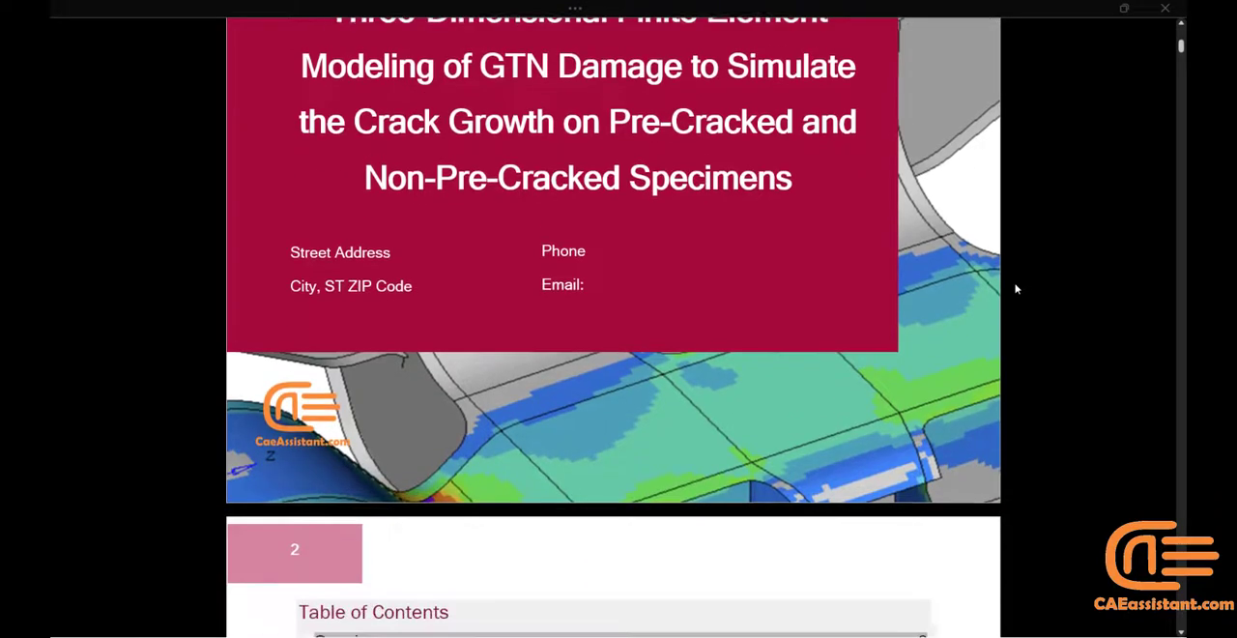
Step: Scroll the tutorial PDF from the title page through Contents, Overview and Project Scope to Prerequisites
scroll("down", 3)
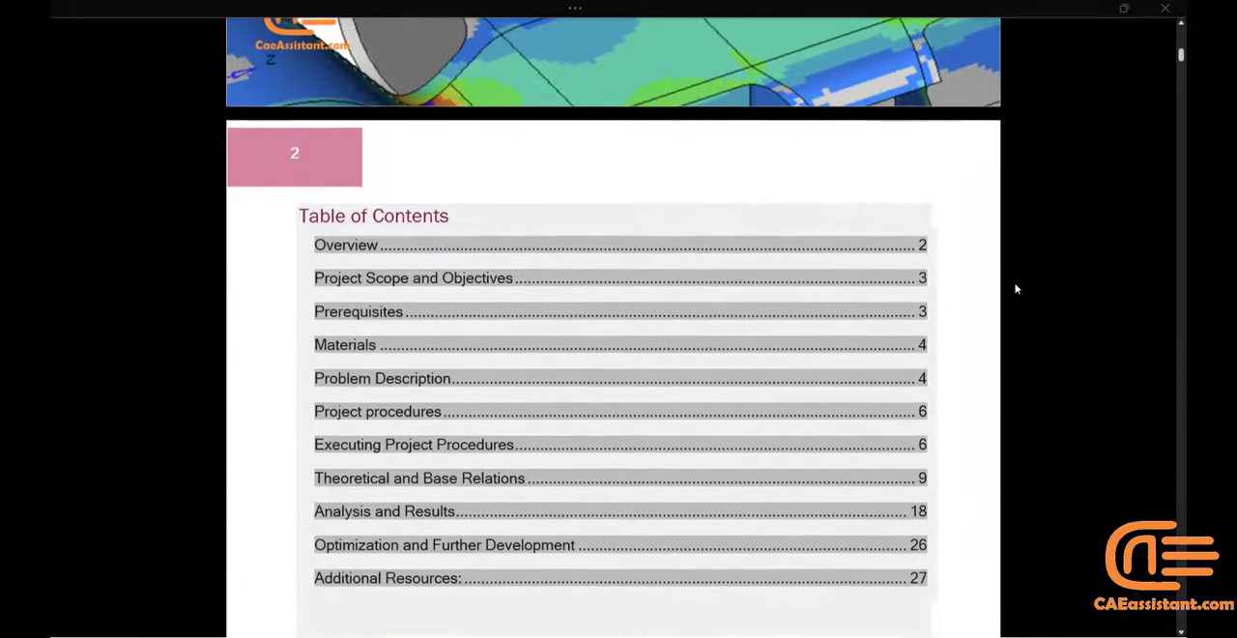
scroll("down", 3)
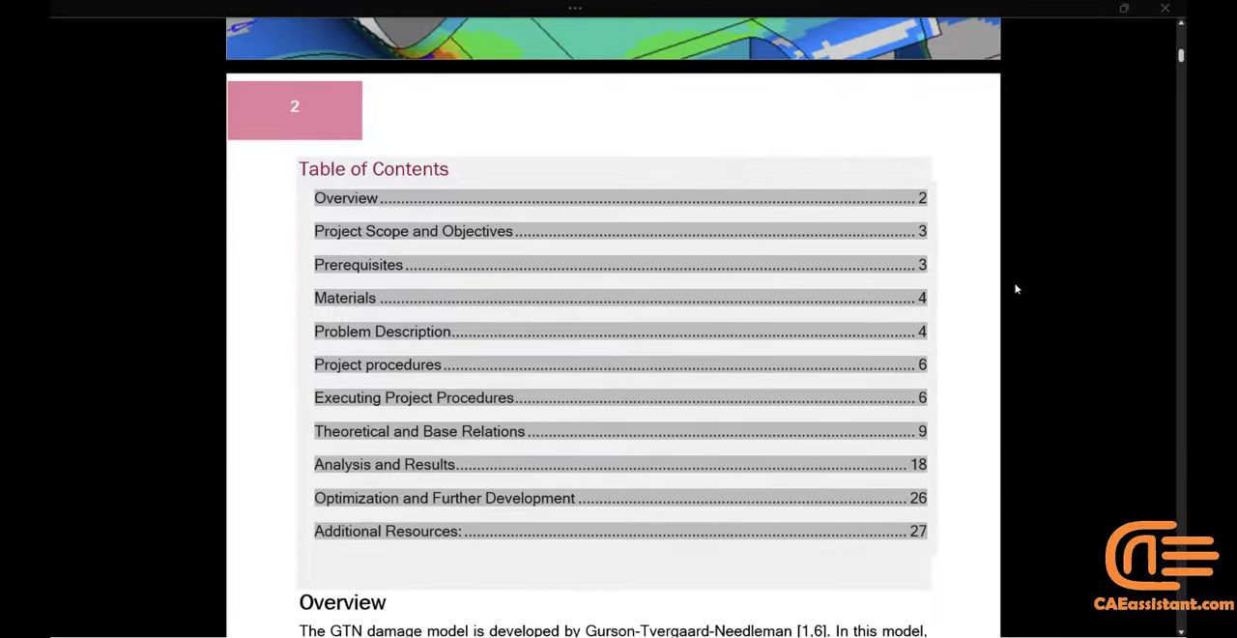
scroll("down", 3)
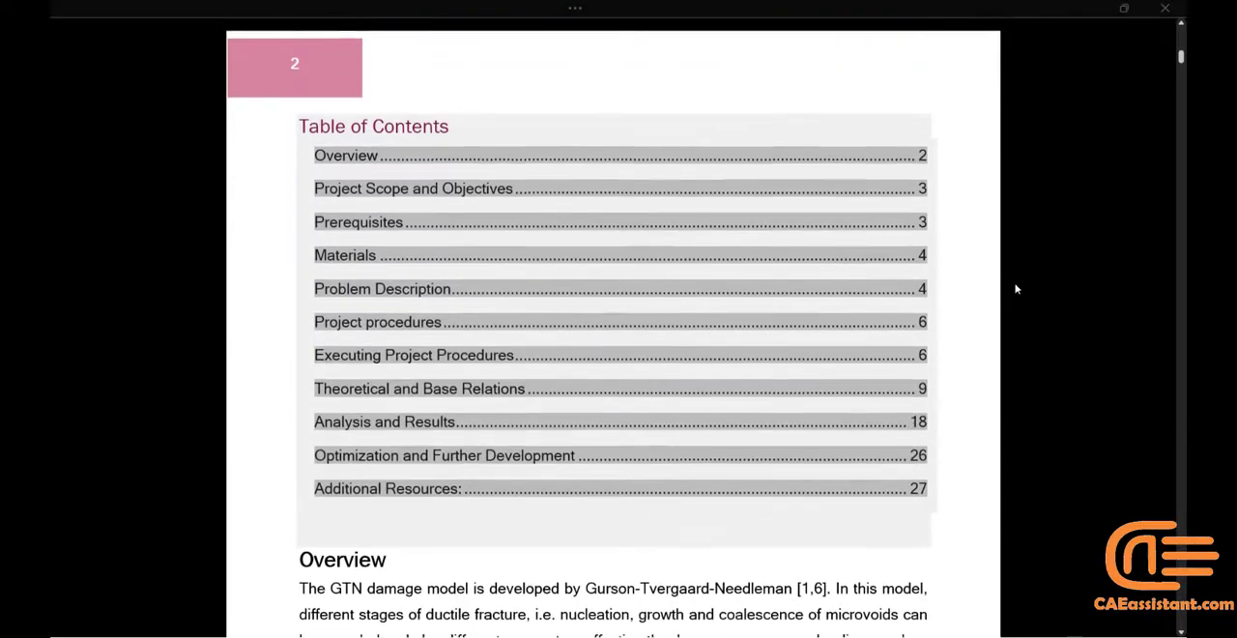
scroll("down", 3)
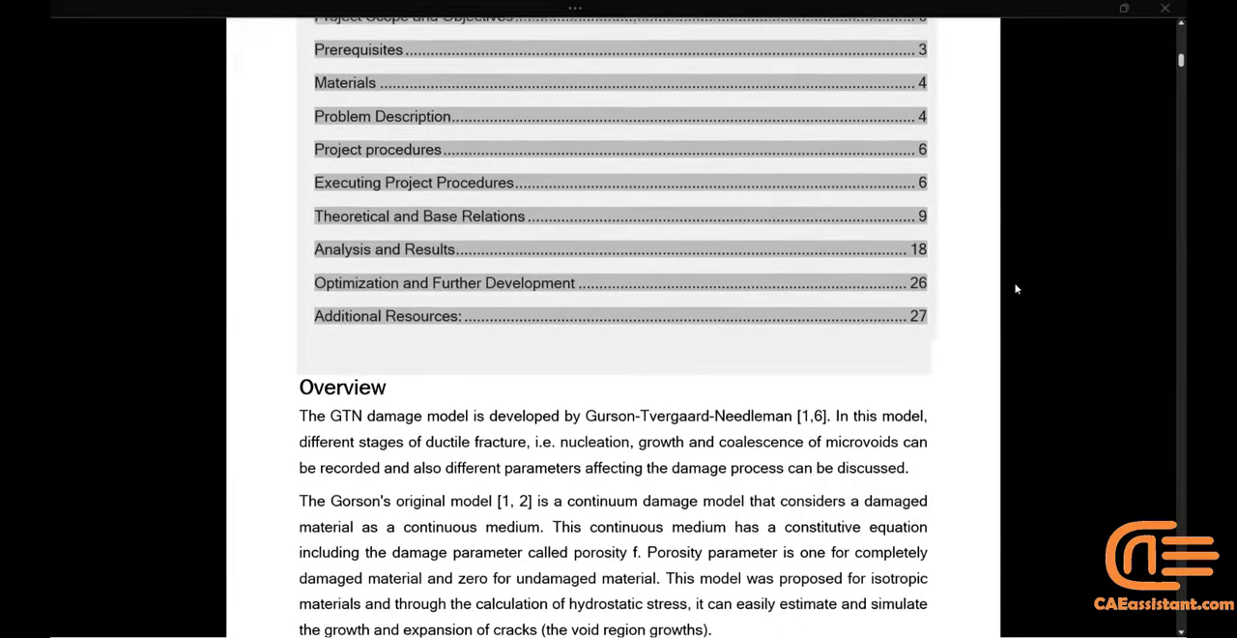
scroll("down", 3)
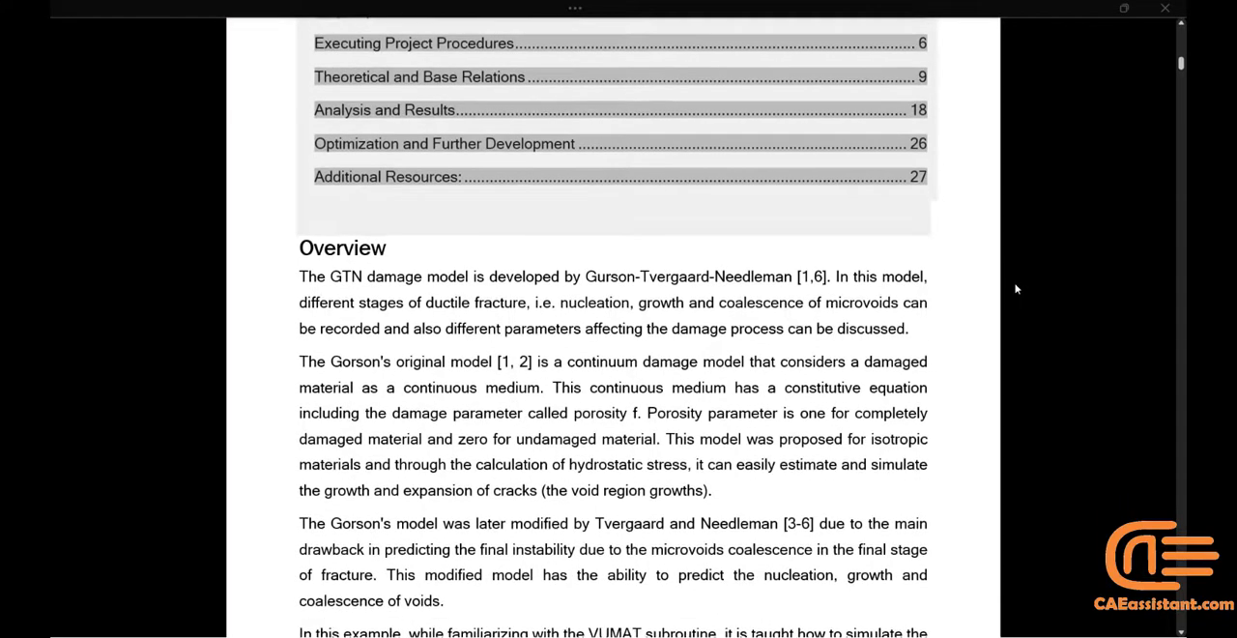
scroll("down", 3)
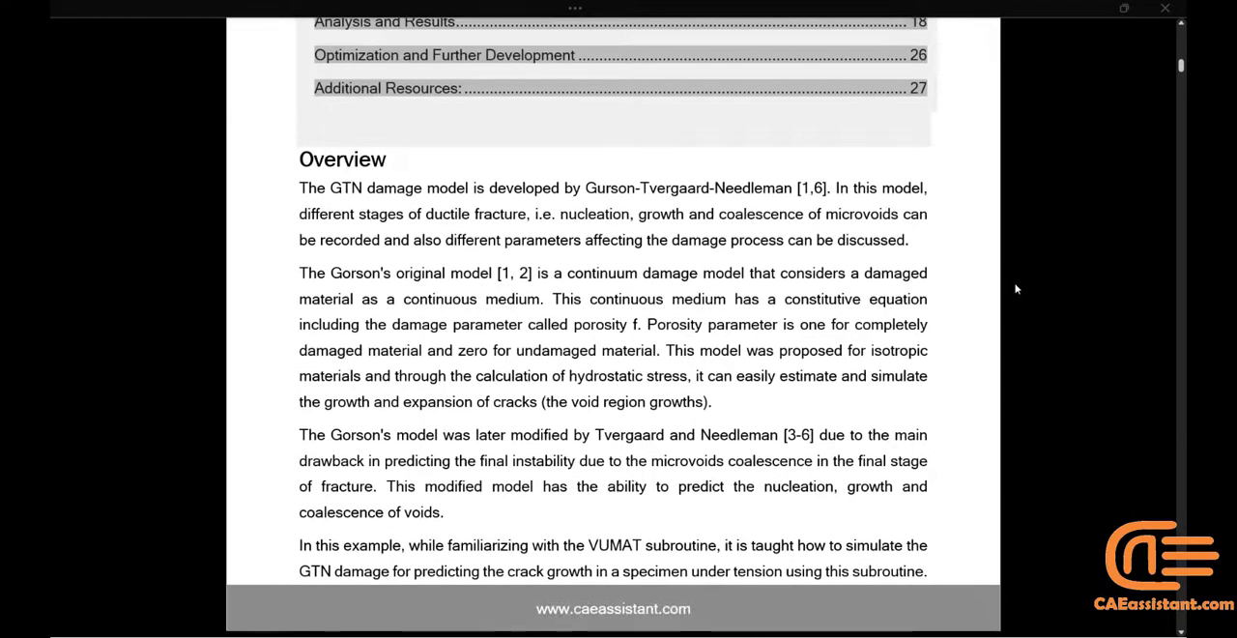
scroll("down", 3)
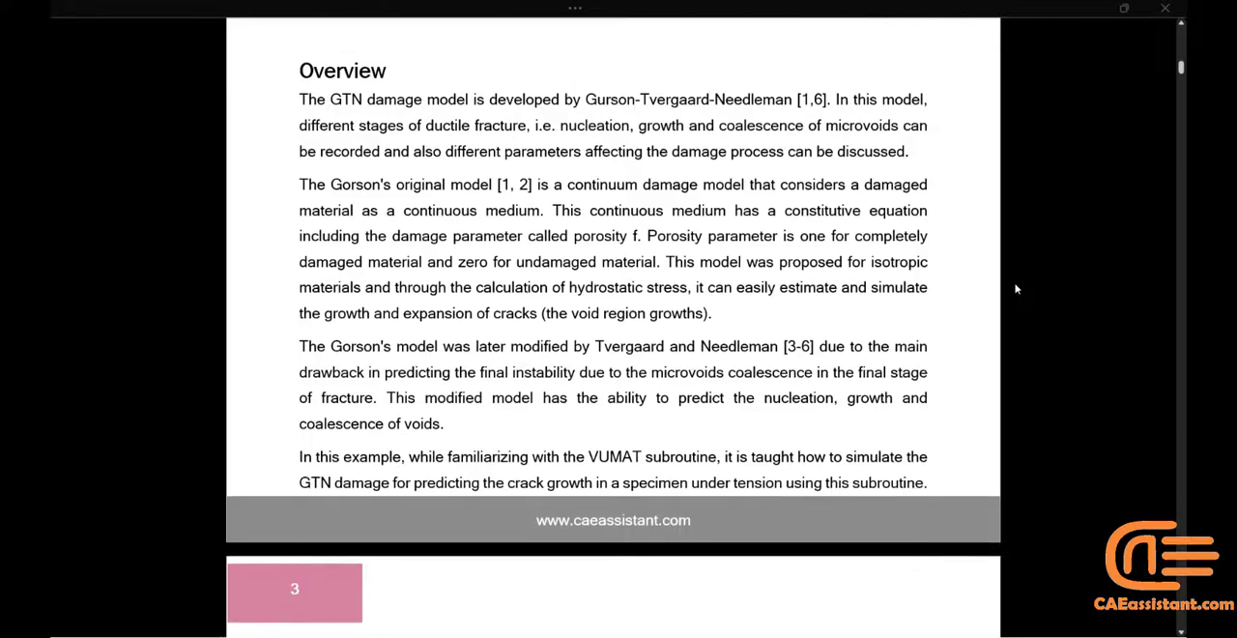
scroll("down", 3)
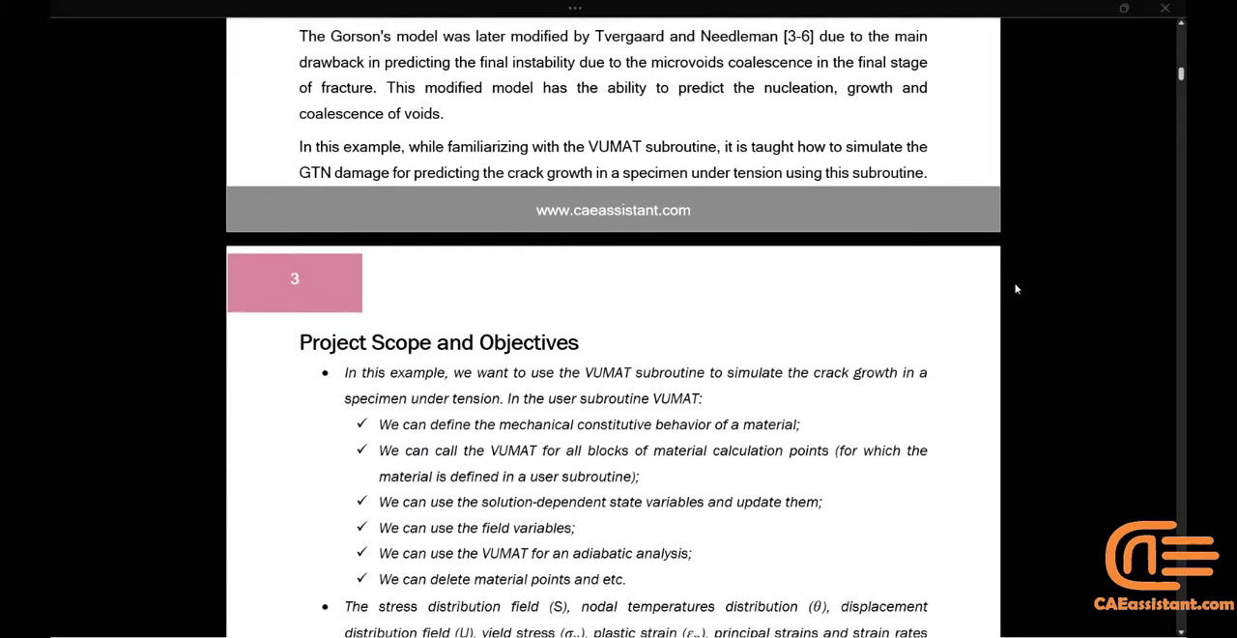
scroll("down", 3)
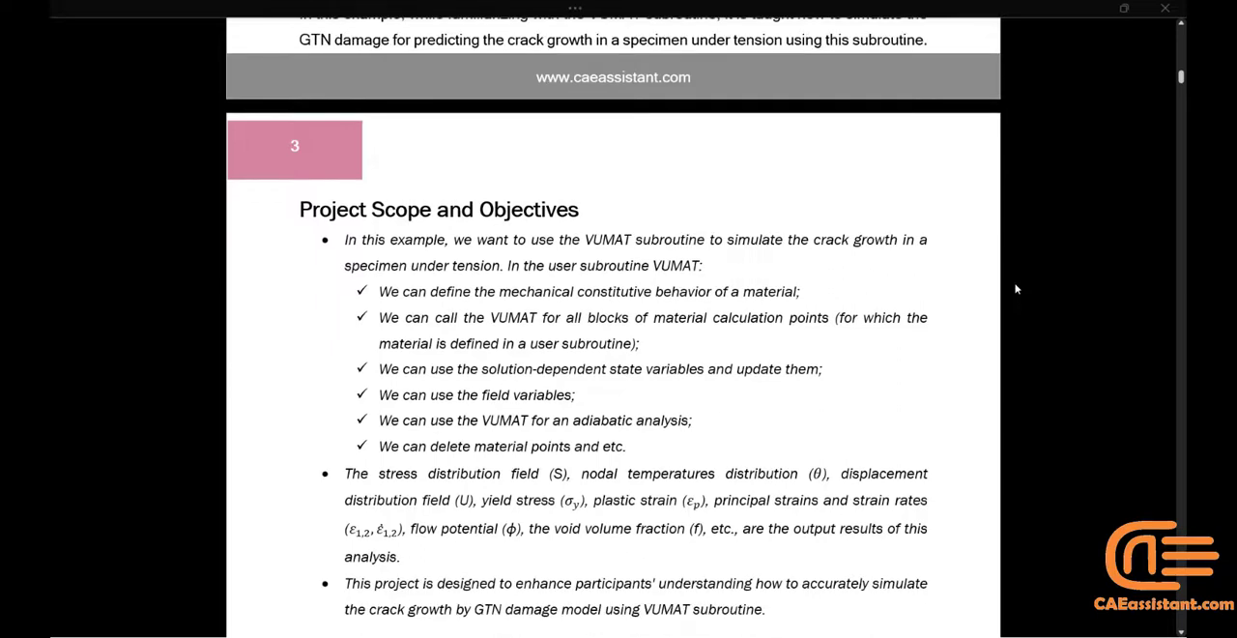
scroll("down", 3)
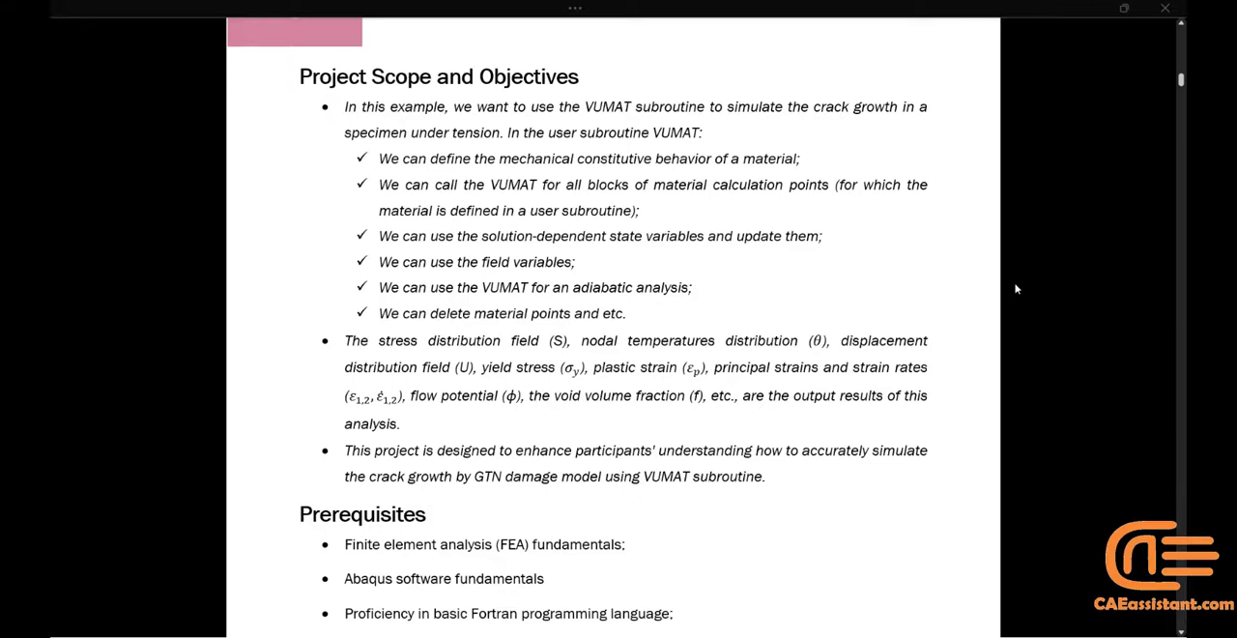
scroll("down", 3)
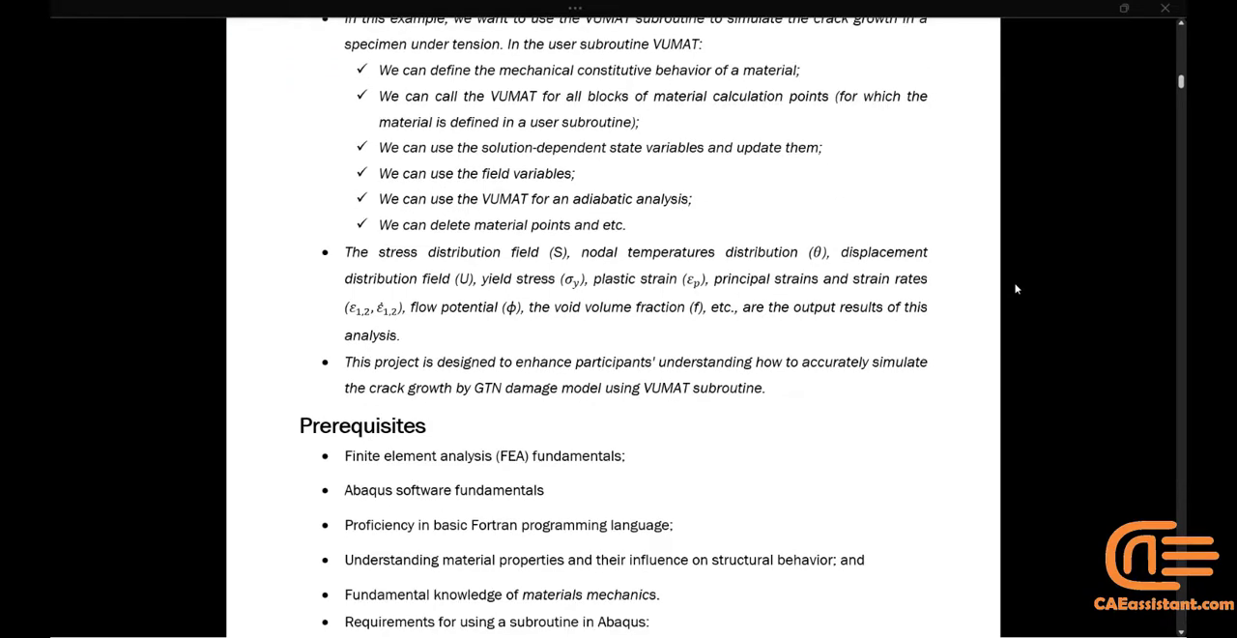
scroll("down", 3)
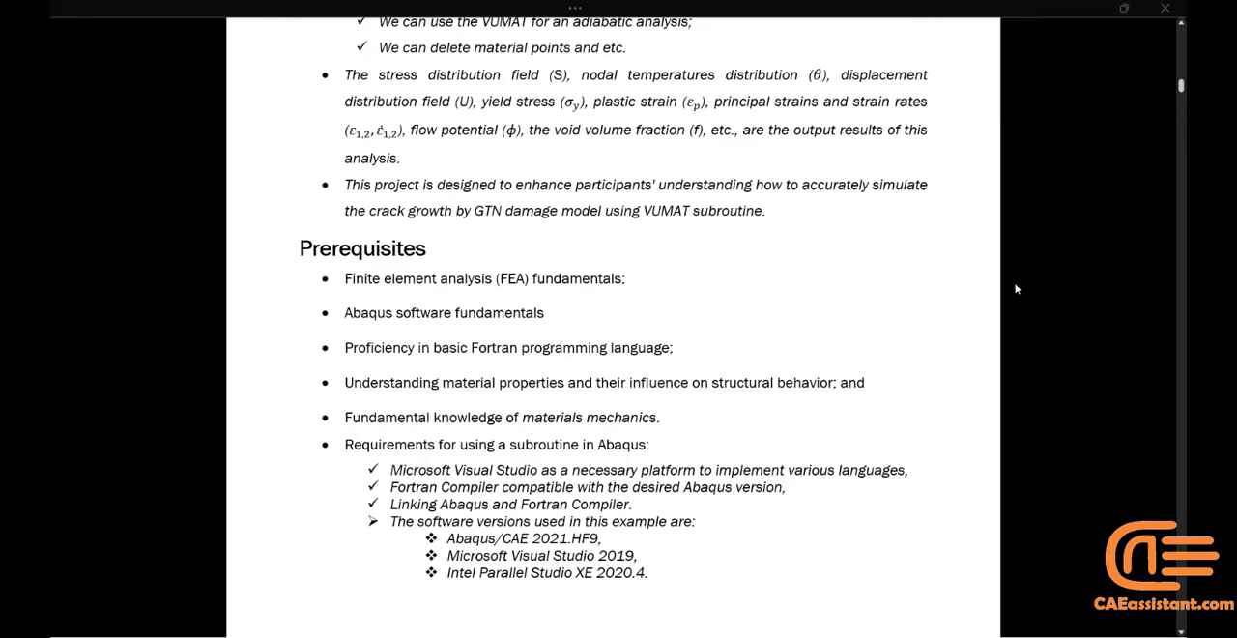
Step: Scroll on through the Materials table and Problem Description to Figures 1 and 2
scroll("down", 3)
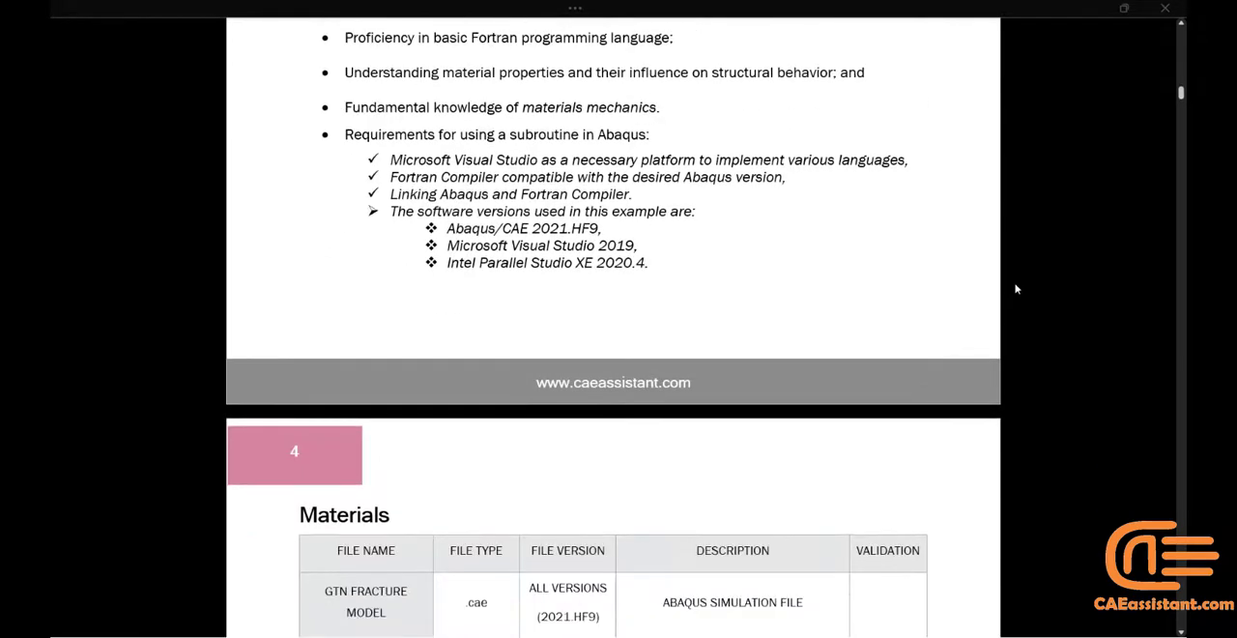
scroll("down", 3)
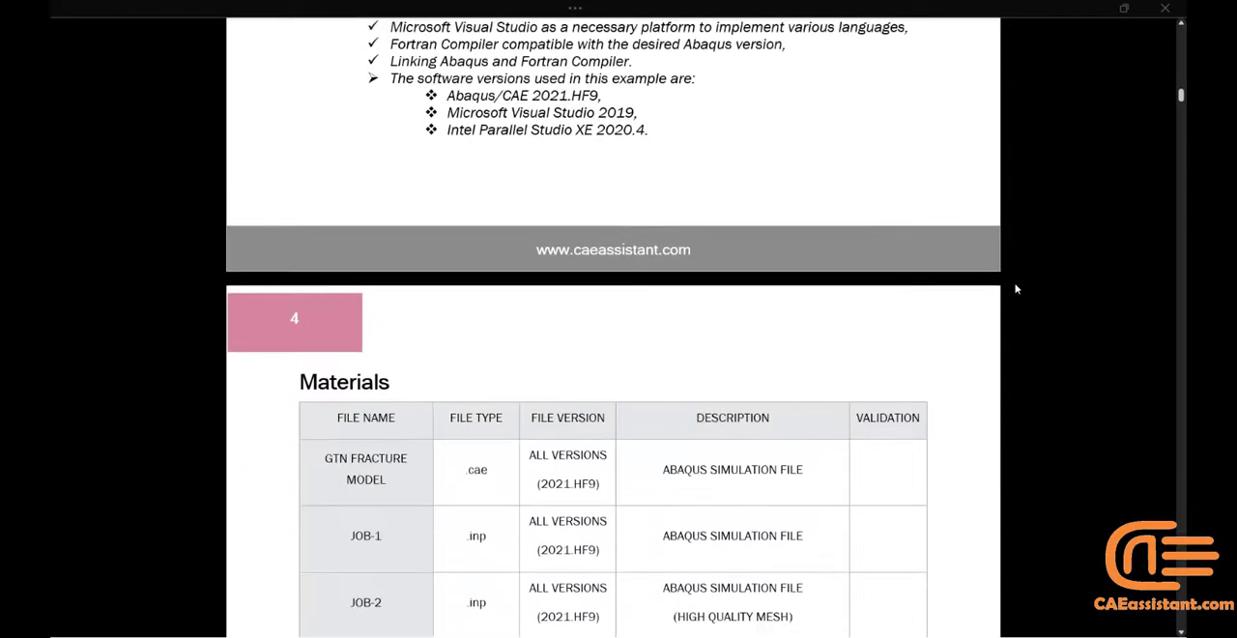
scroll("down", 3)
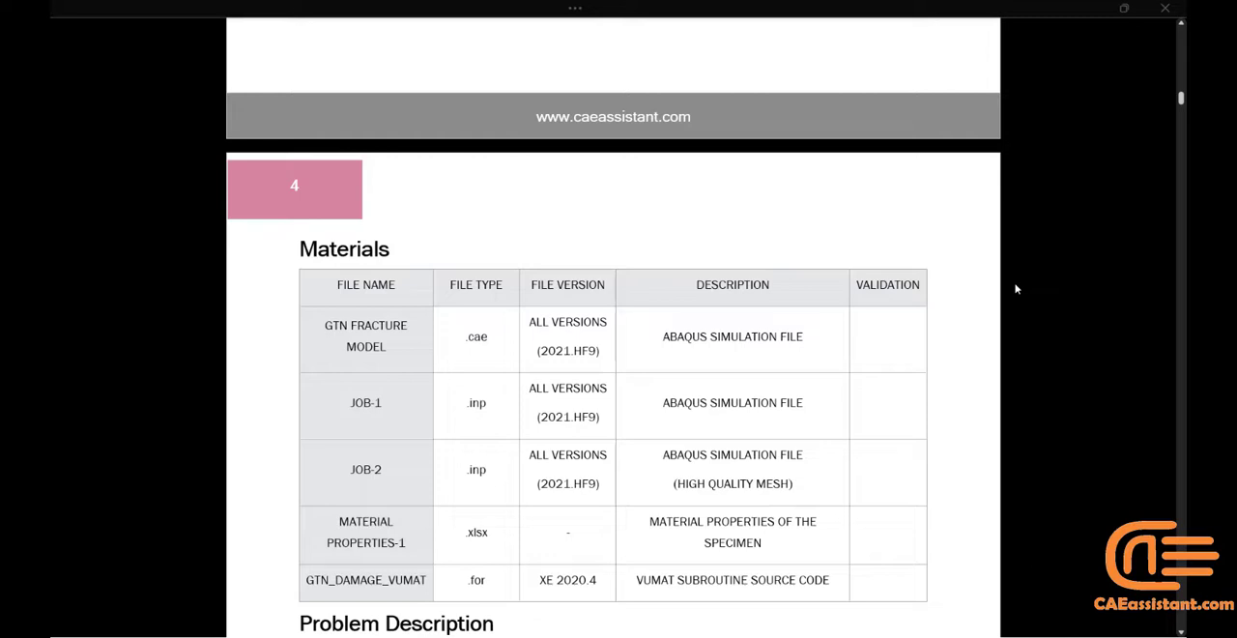
scroll("down", 3)
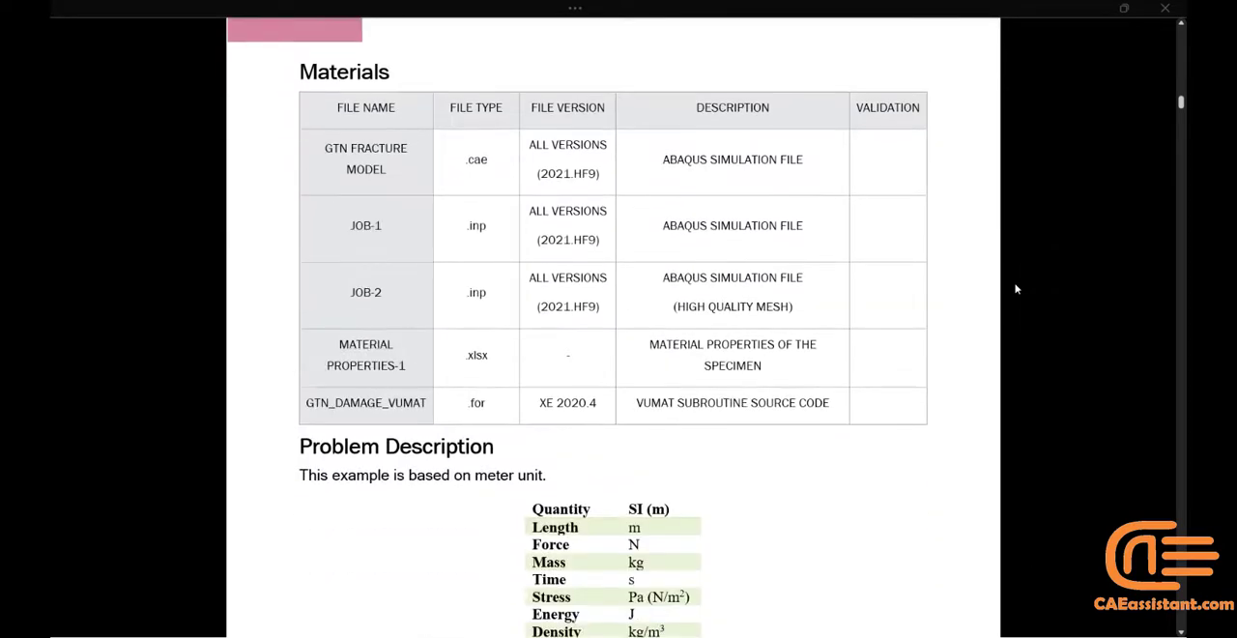
scroll("down", 3)
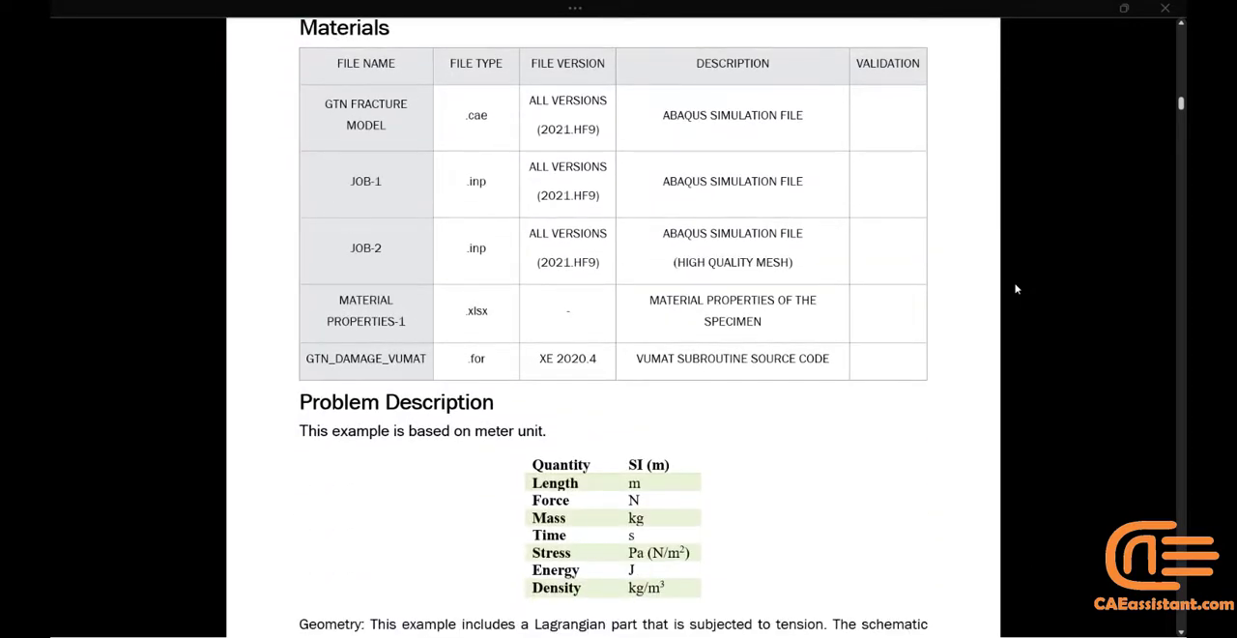
scroll("down", 3)
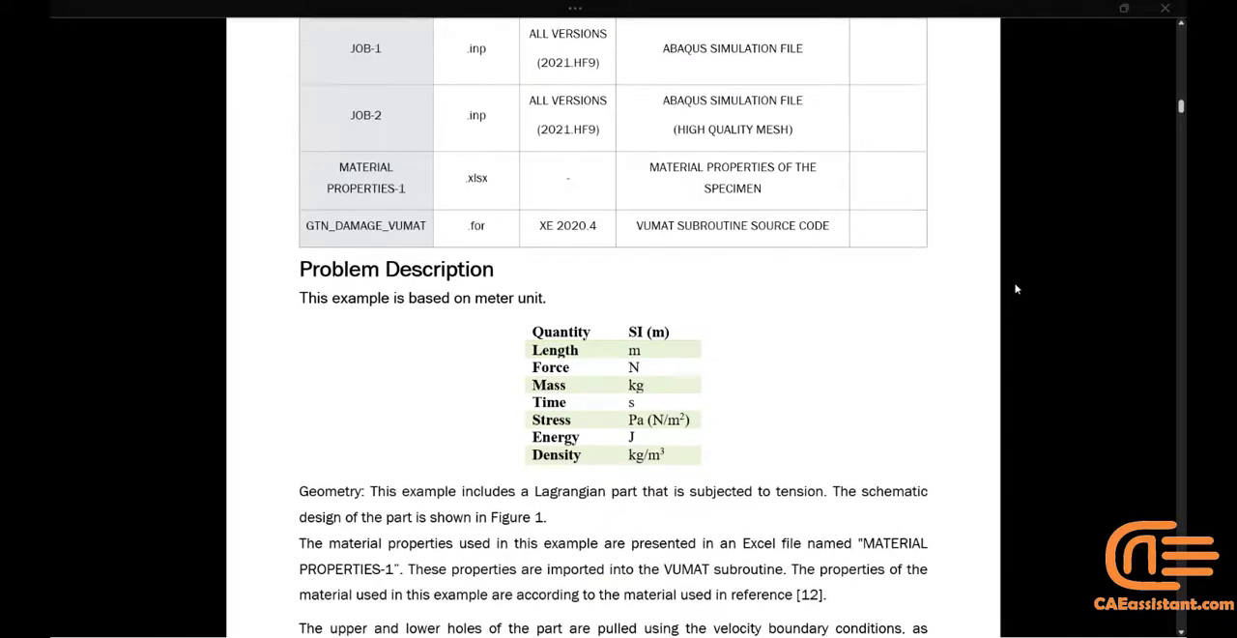
scroll("down", 3)
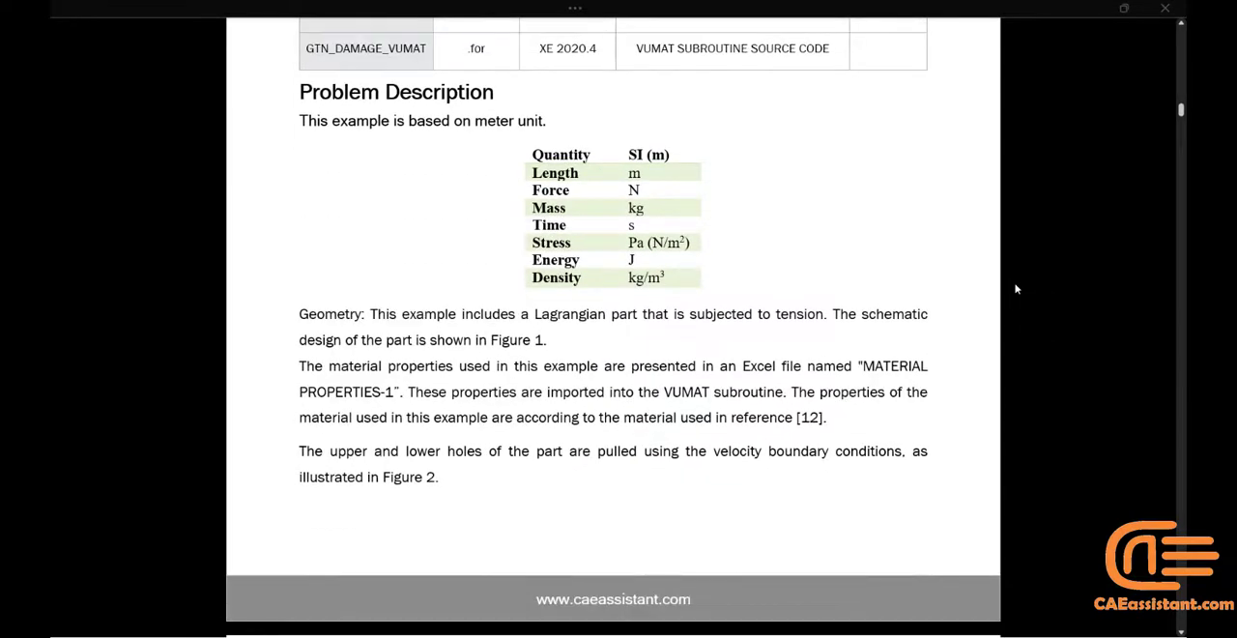
scroll("down", 3)
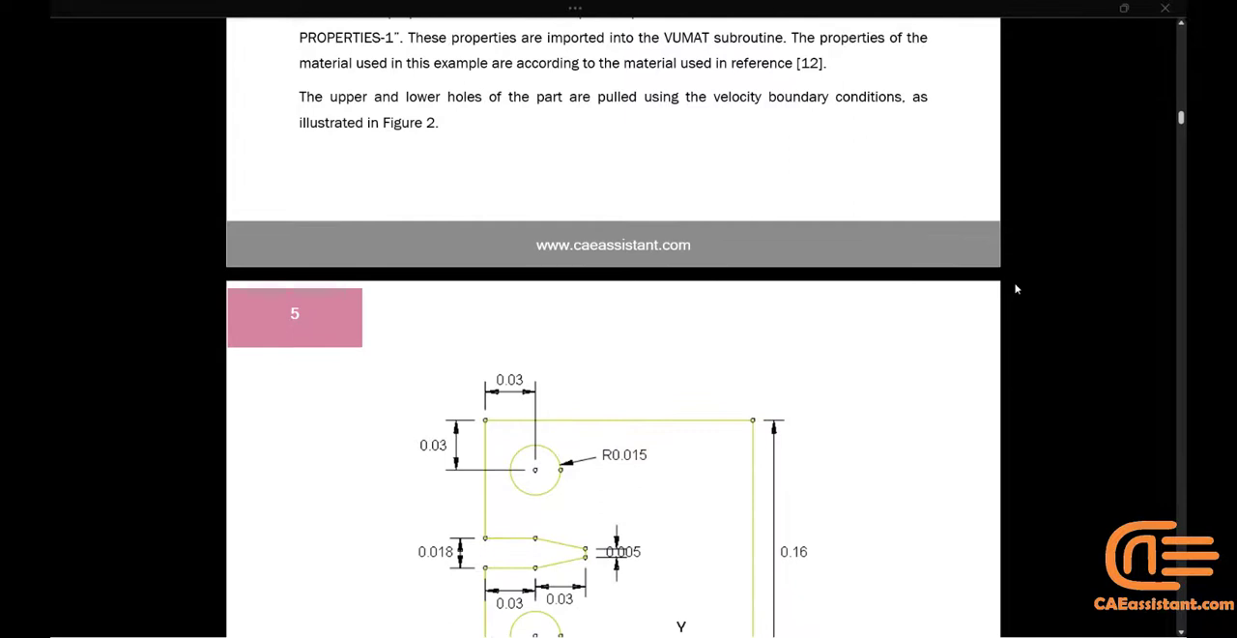
scroll("down", 3)
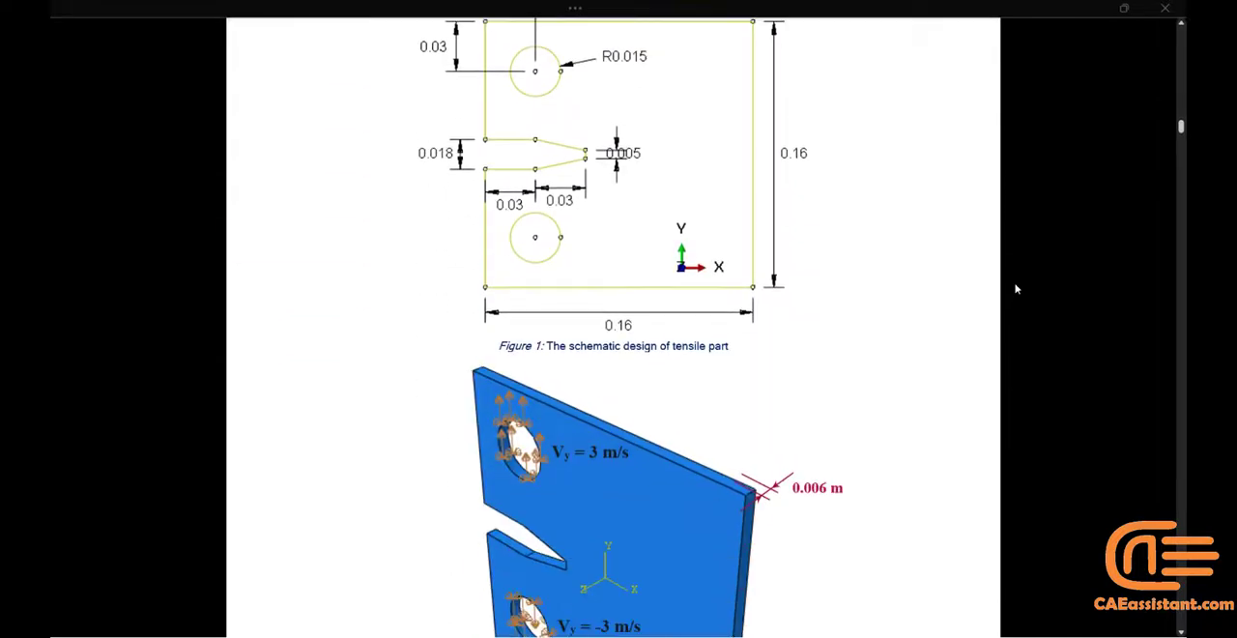
scroll("down", 3)
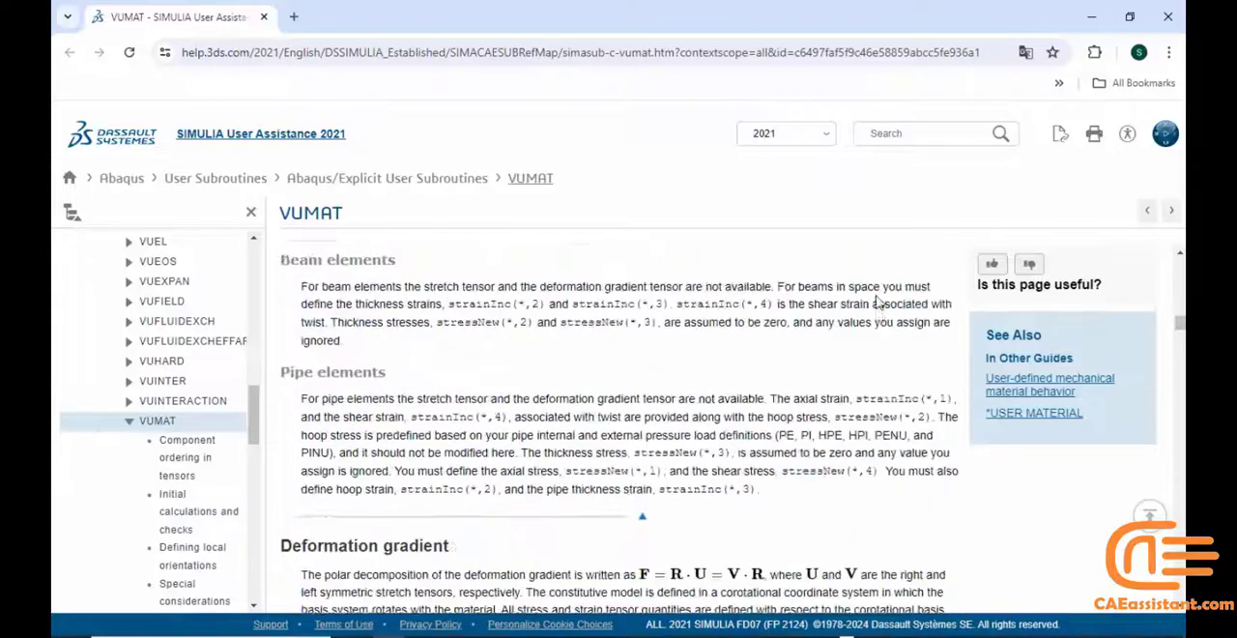
Step: Scroll through the VUMAT interface code on the reference page
scroll("down", 3)
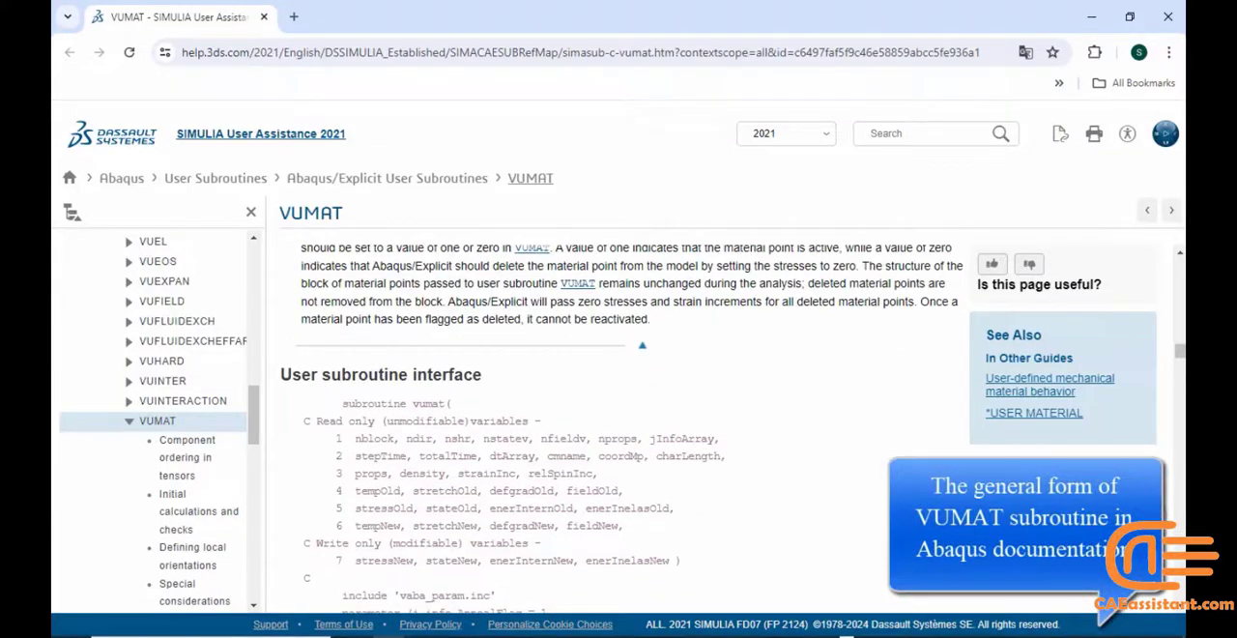
mouse_move(1181, 358)
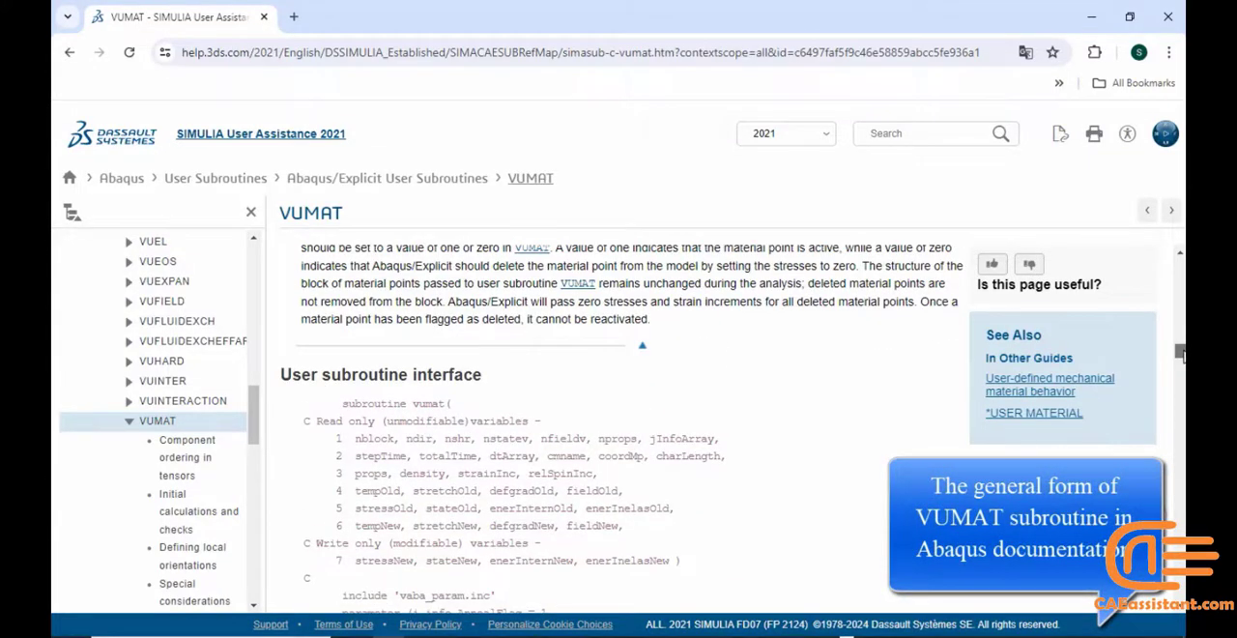
scroll("down", 3)
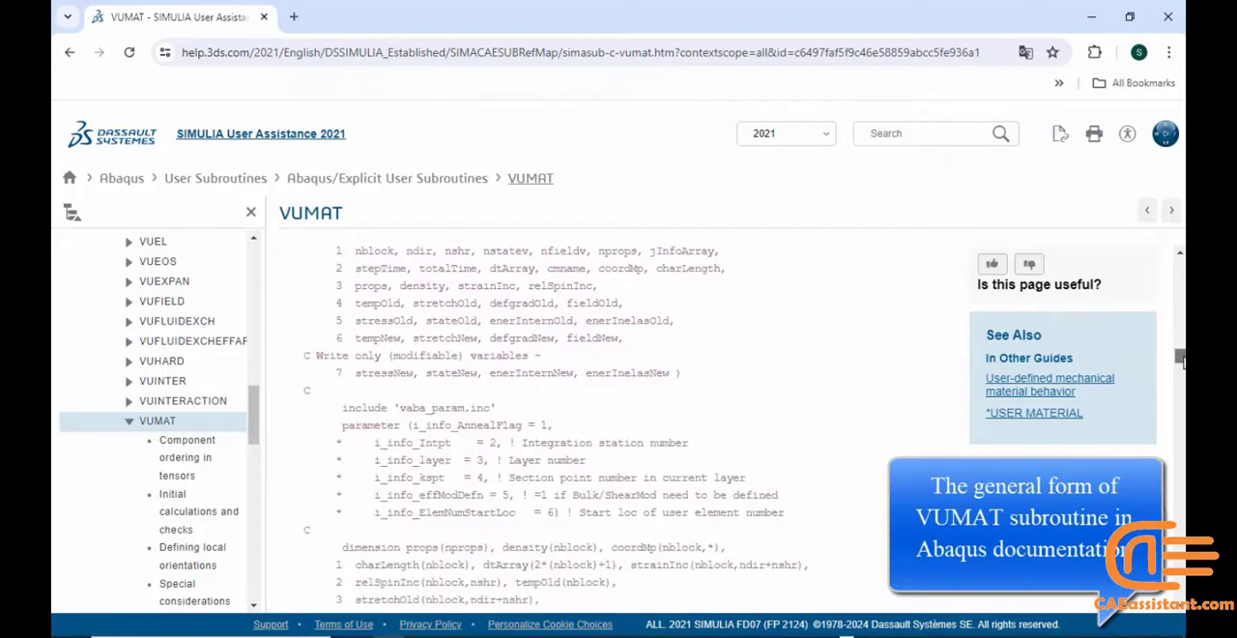
scroll("down", 3)
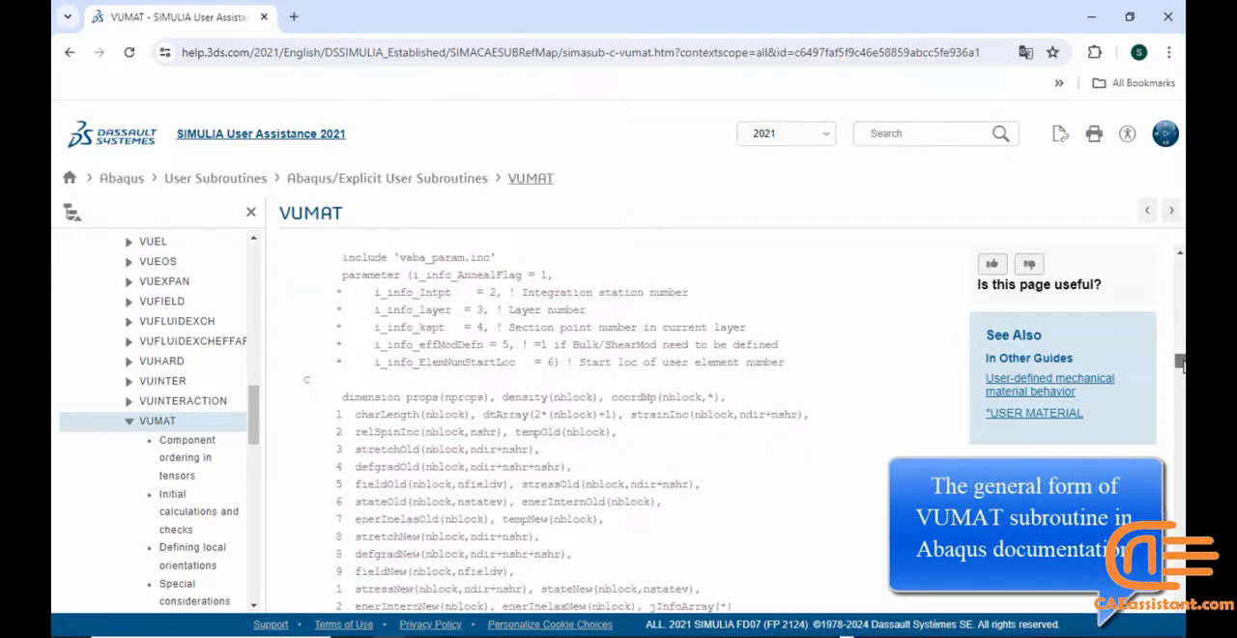
scroll("down", 3)
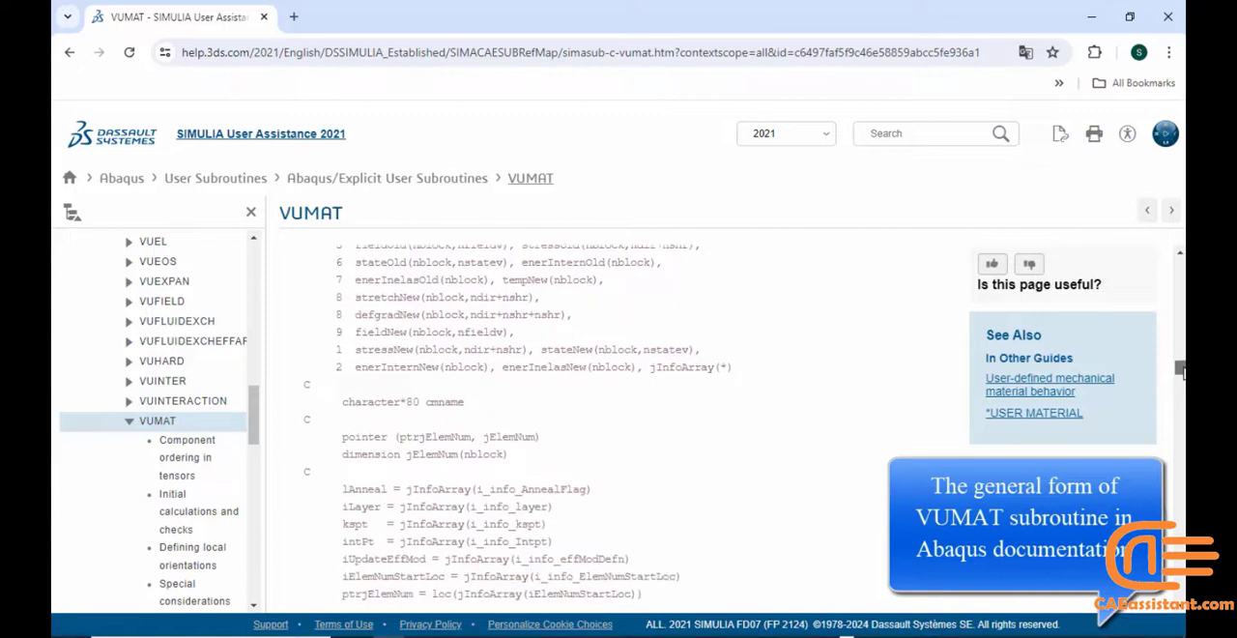
scroll("down", 3)
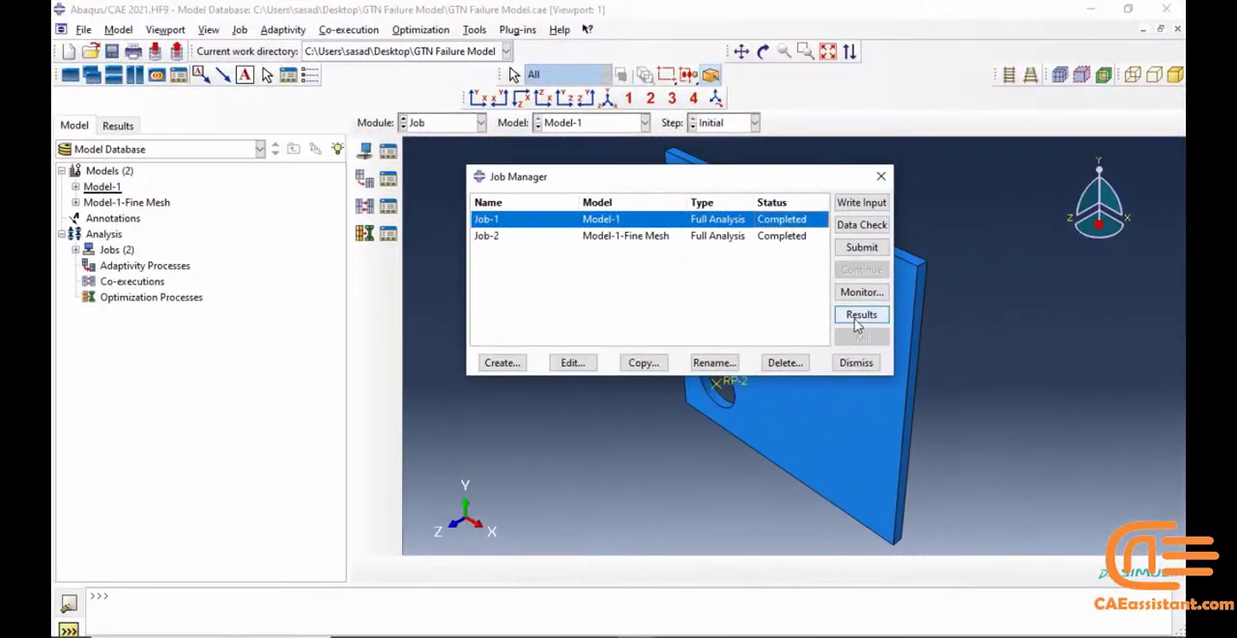
Step: Show Job-1's results as the deformed mesh with a uniform deformation scale factor
left_click(861, 313)
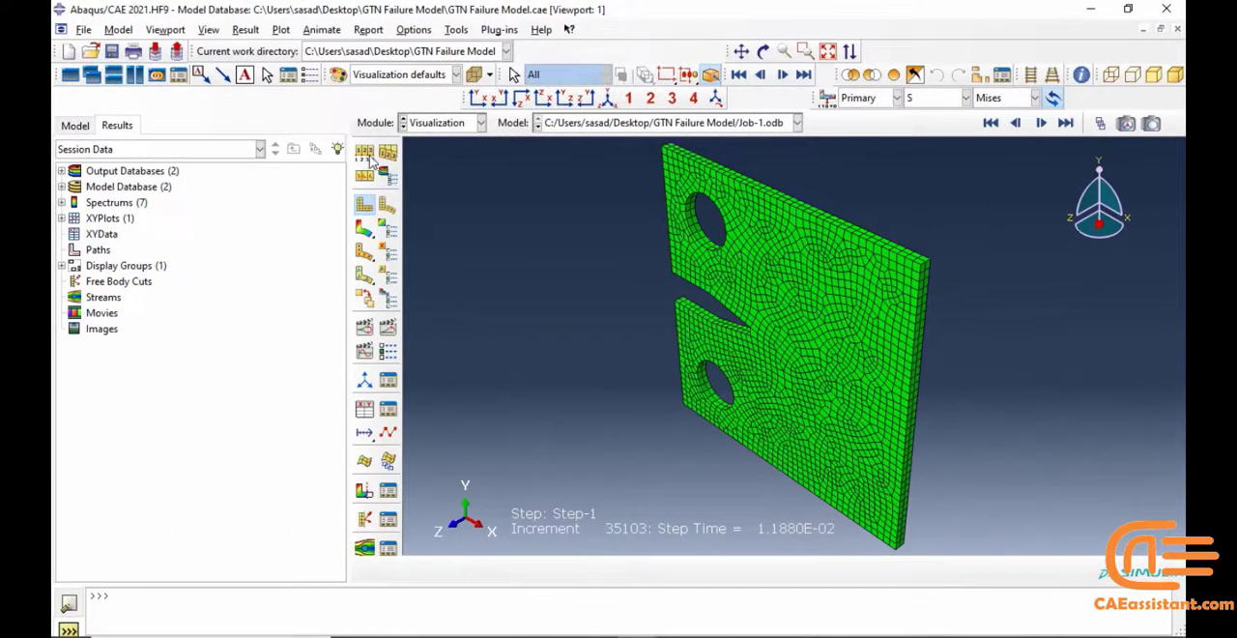
left_click(387, 150)
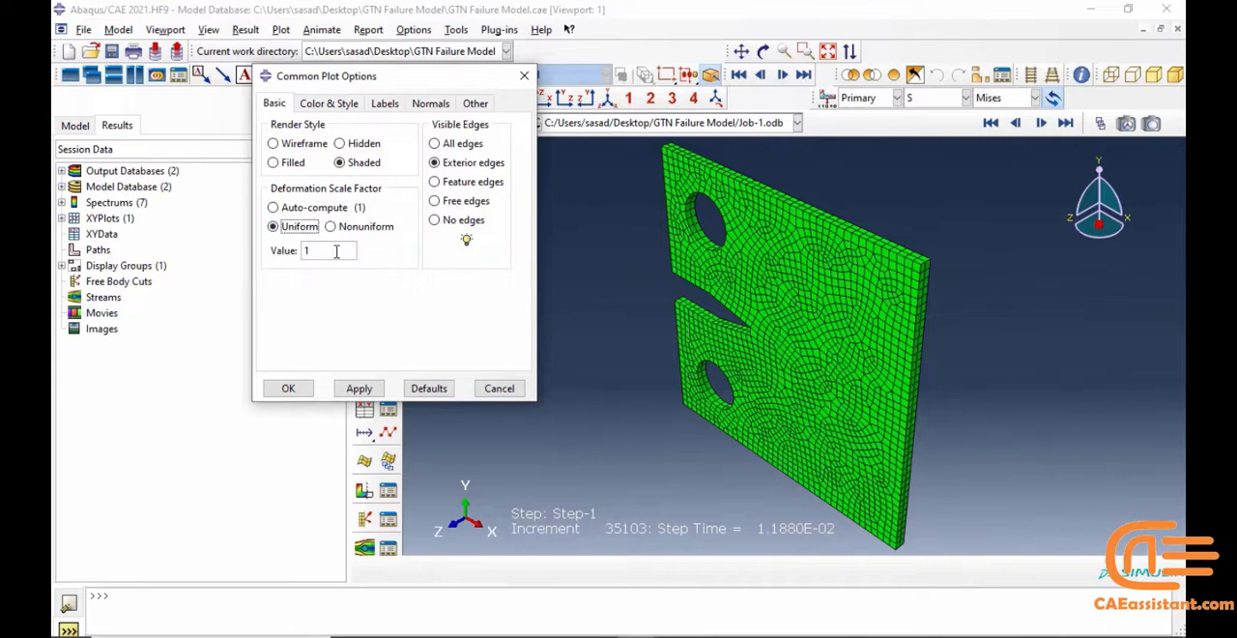
type("0.")
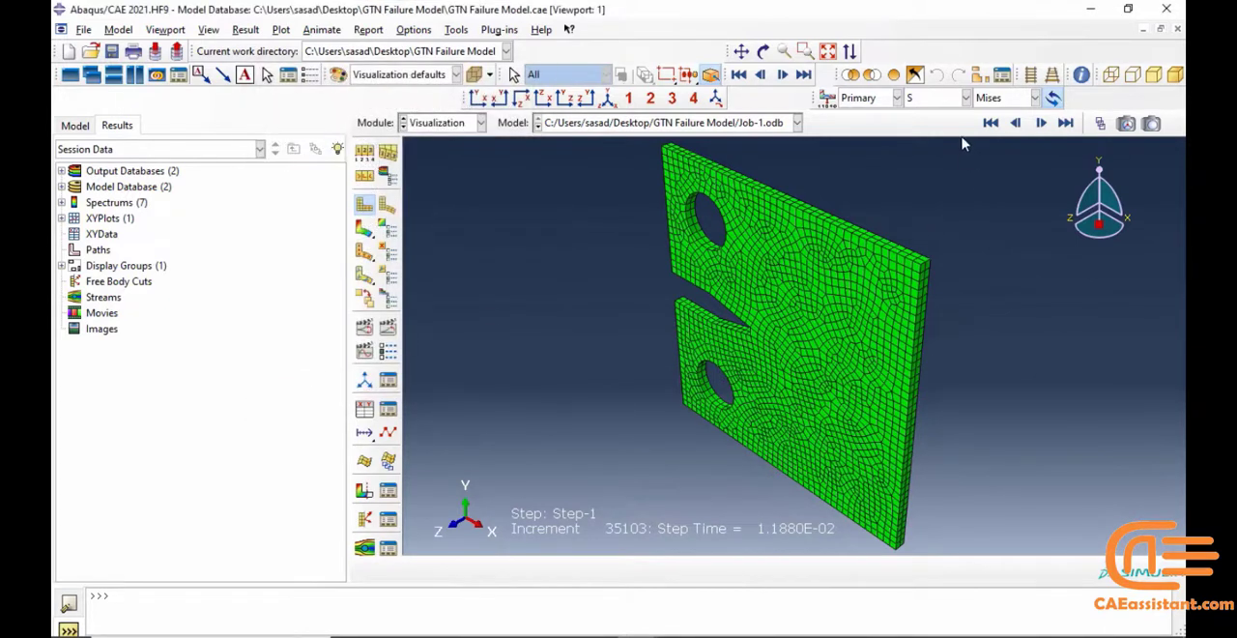
Step: Show U Magnitude contours and loop the time-history animation over the step
left_click(968, 96)
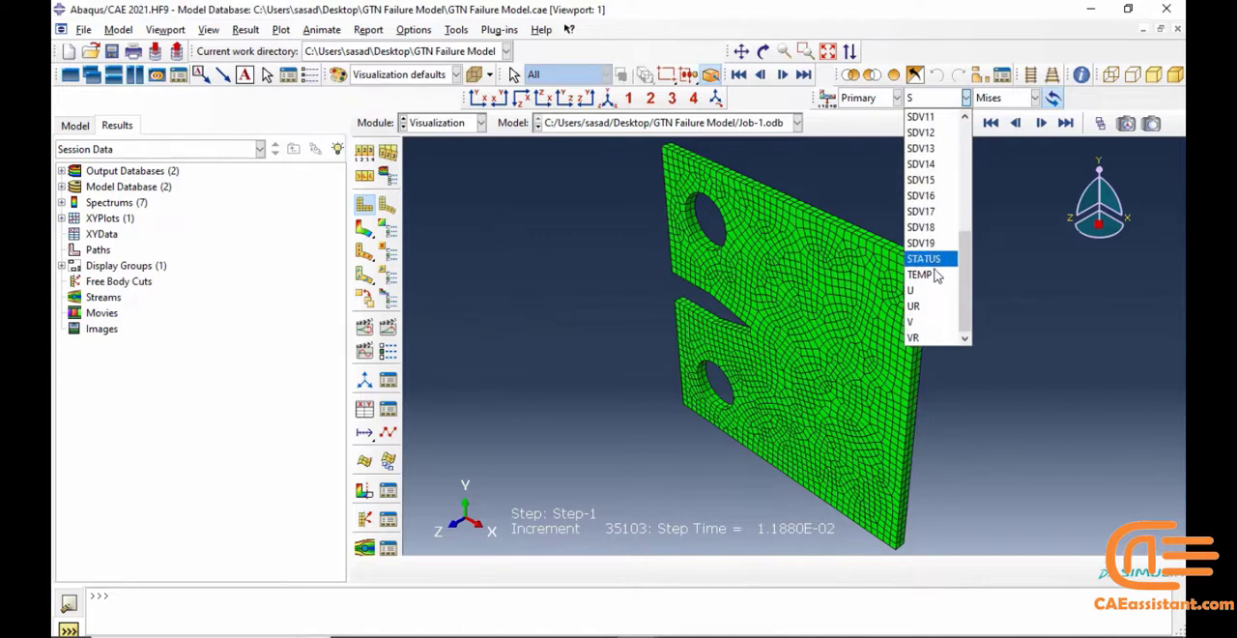
left_click(908, 290)
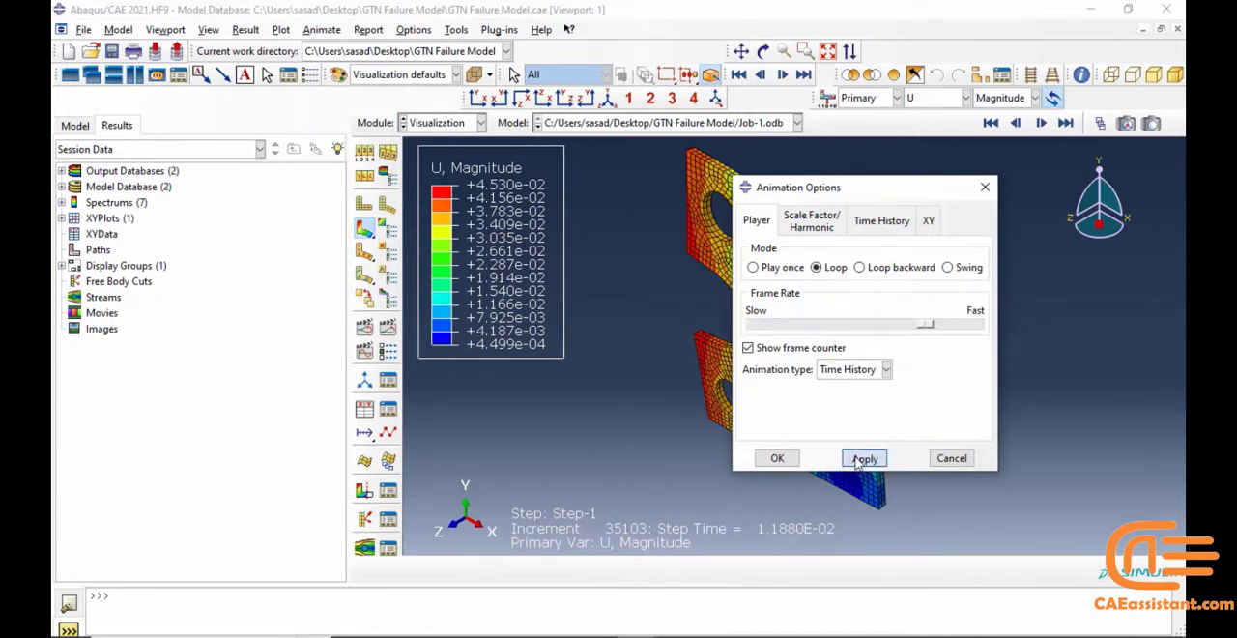
left_click(864, 456)
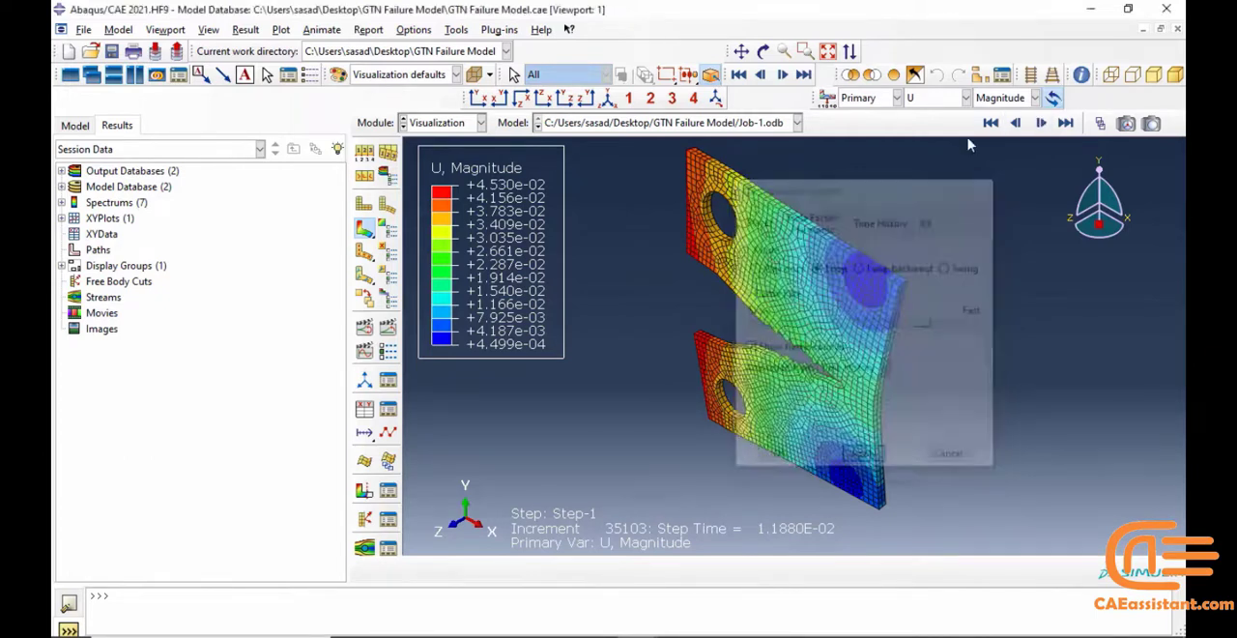
left_click(955, 97)
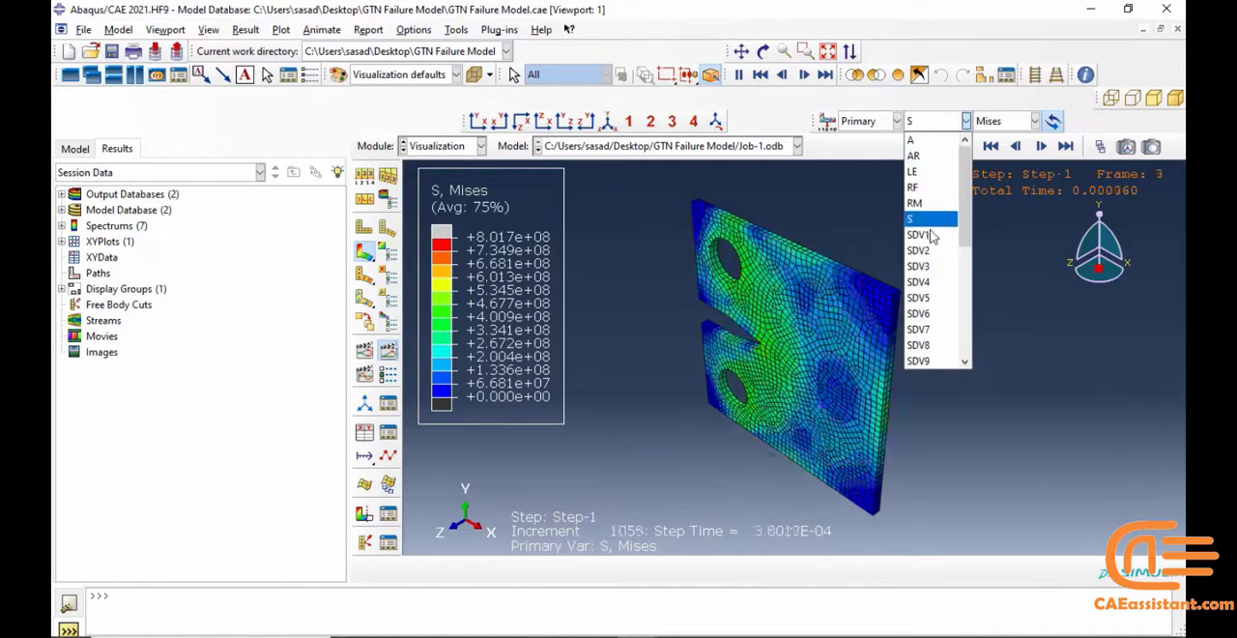
Step: Stop the animation with SDV1 yield stress contours shown on the specimen
left_click(916, 234)
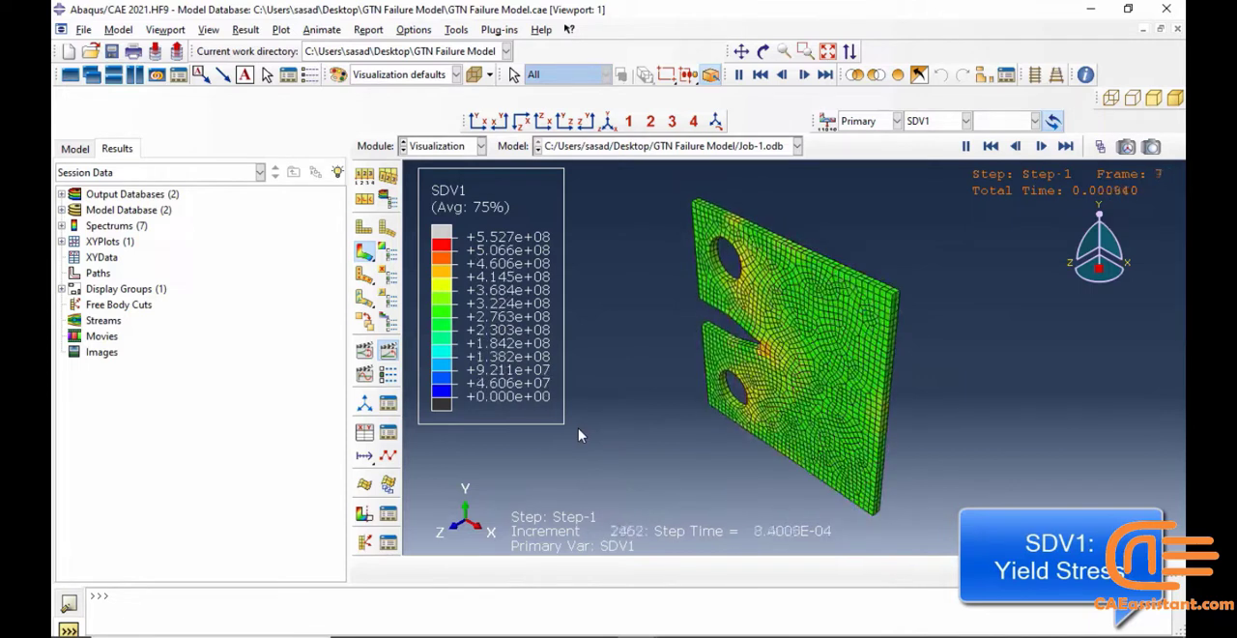
left_click(1067, 147)
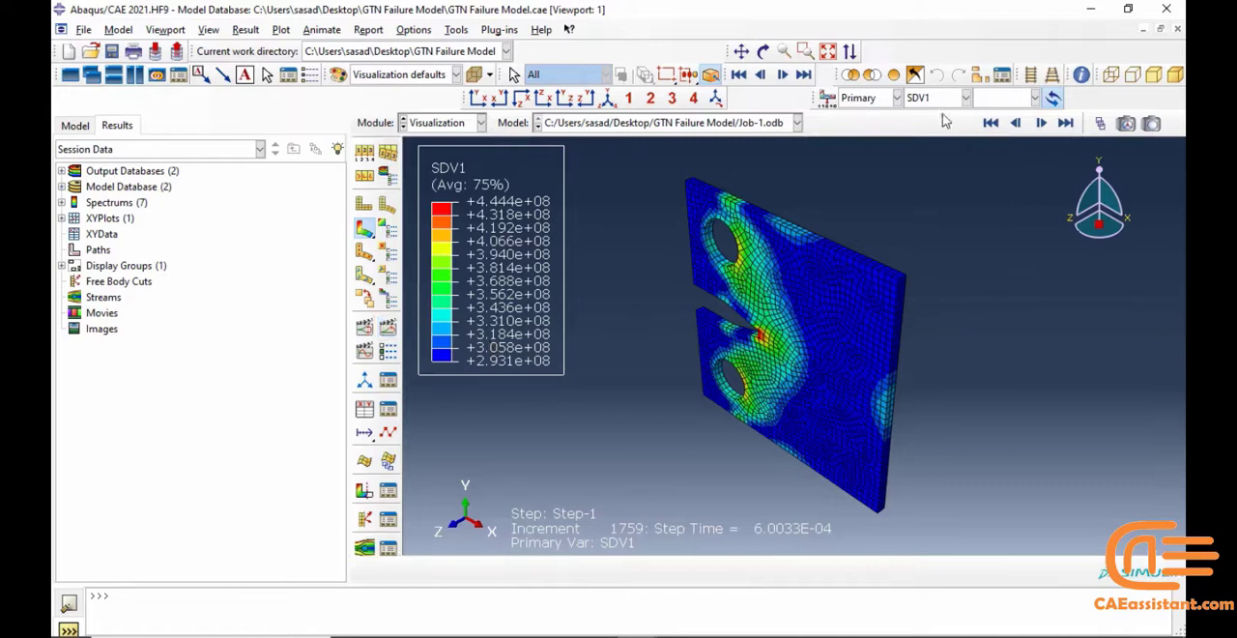
left_click(967, 97)
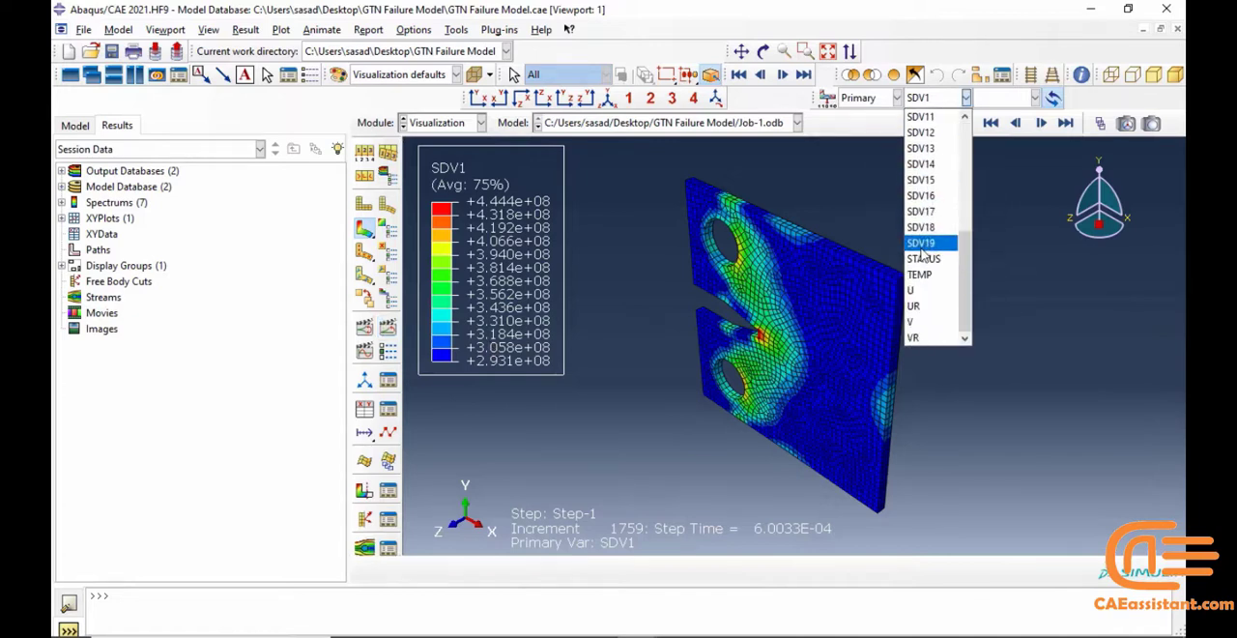
Step: Show SDV19 nodal temperature contours and move the Frame Selector to the final frame 100
left_click(924, 242)
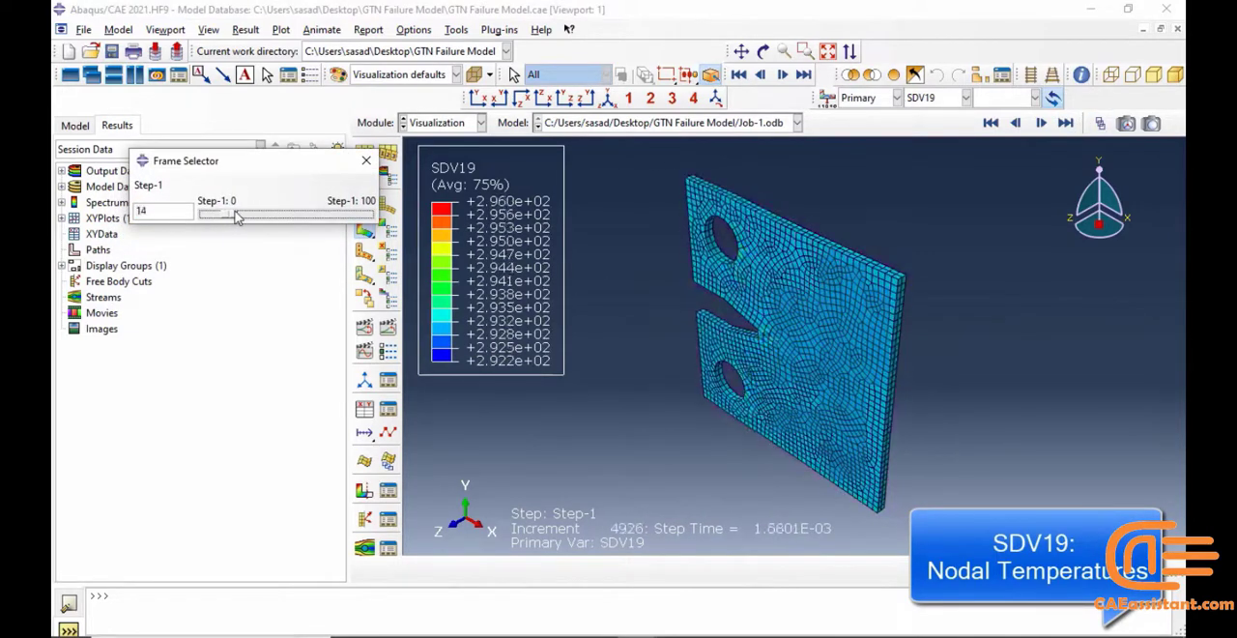
left_click_drag(235, 216, 267, 217)
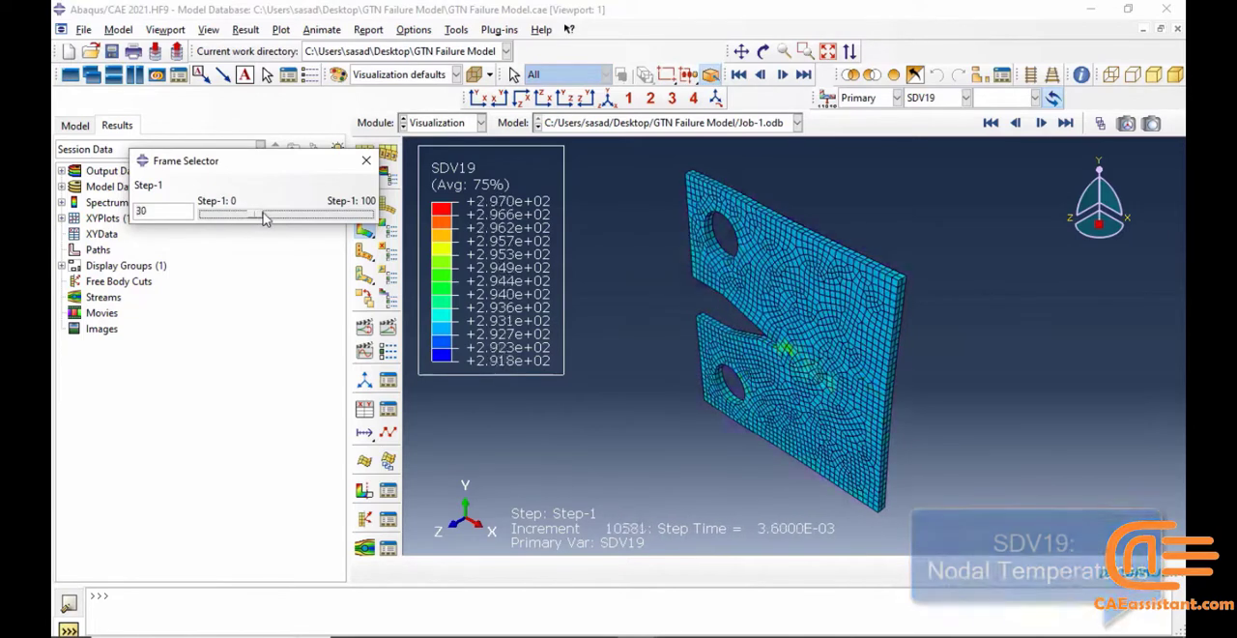
left_click_drag(267, 212, 332, 212)
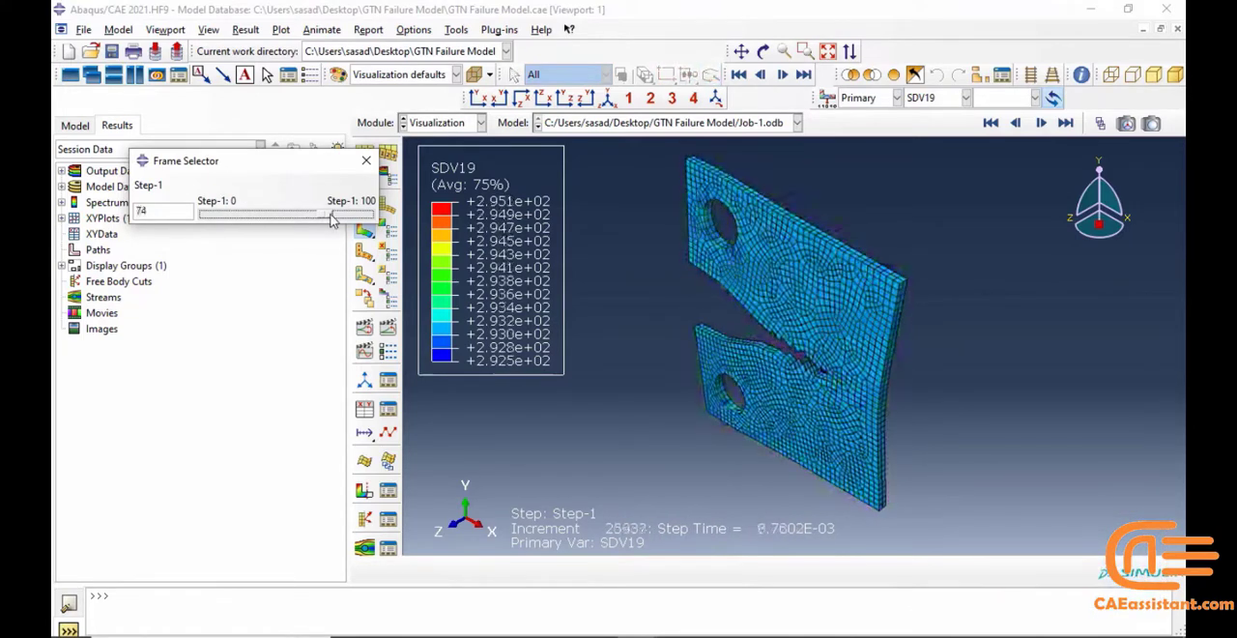
left_click_drag(332, 216, 363, 217)
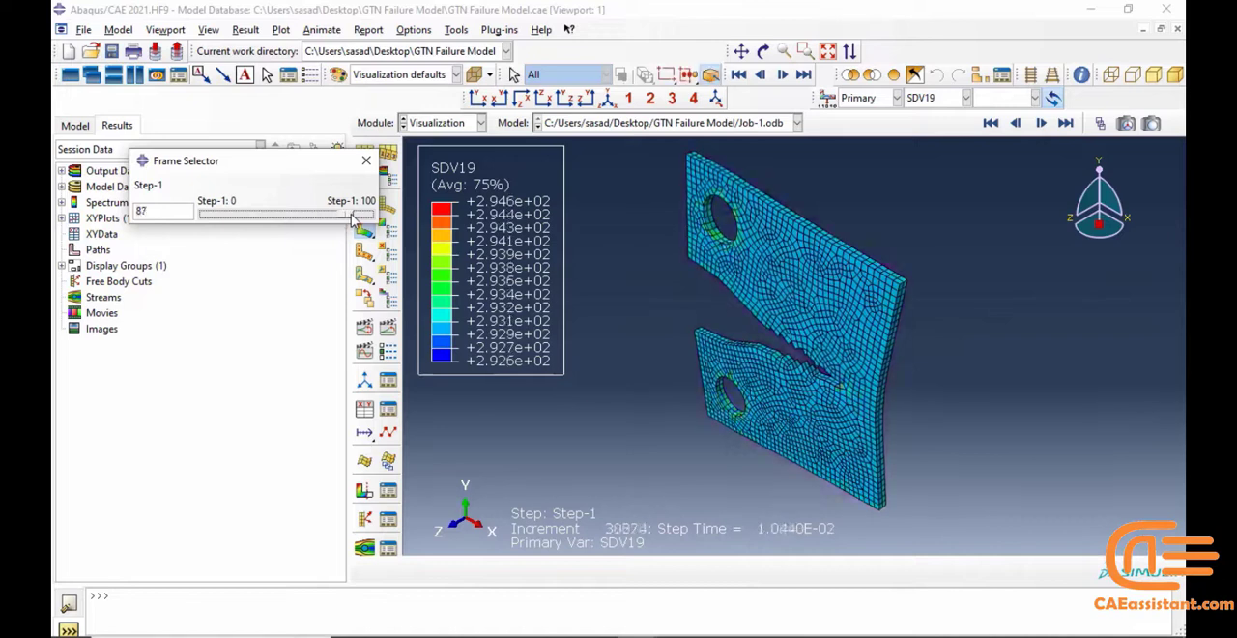
left_click_drag(348, 211, 375, 211)
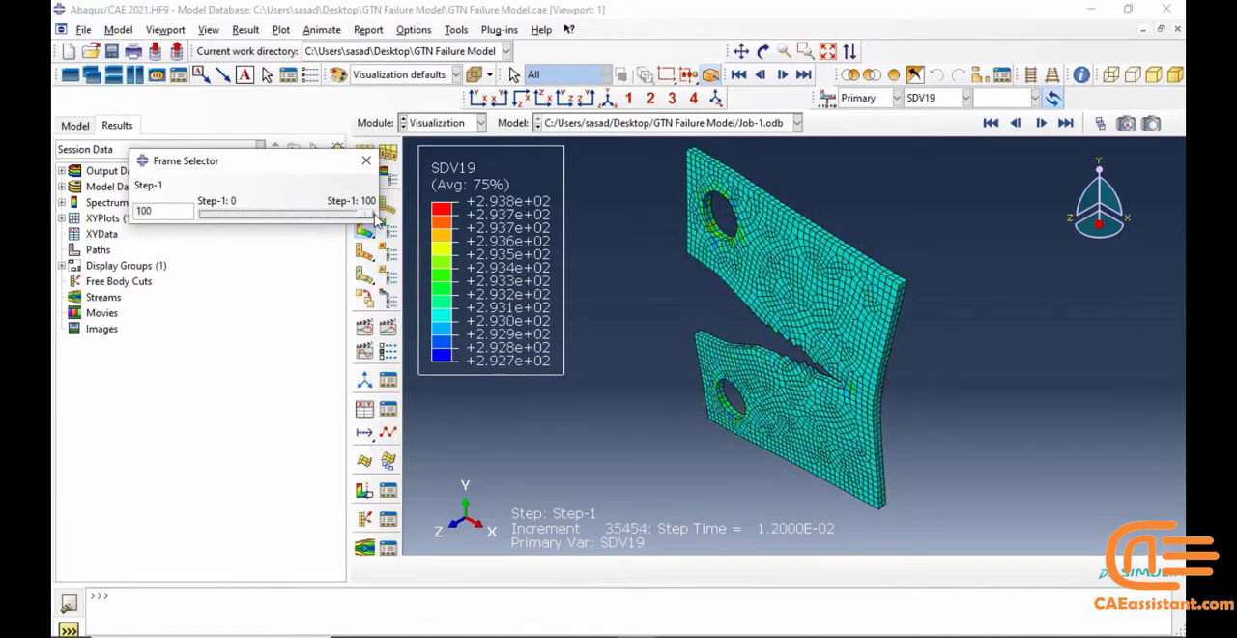
left_click(366, 160)
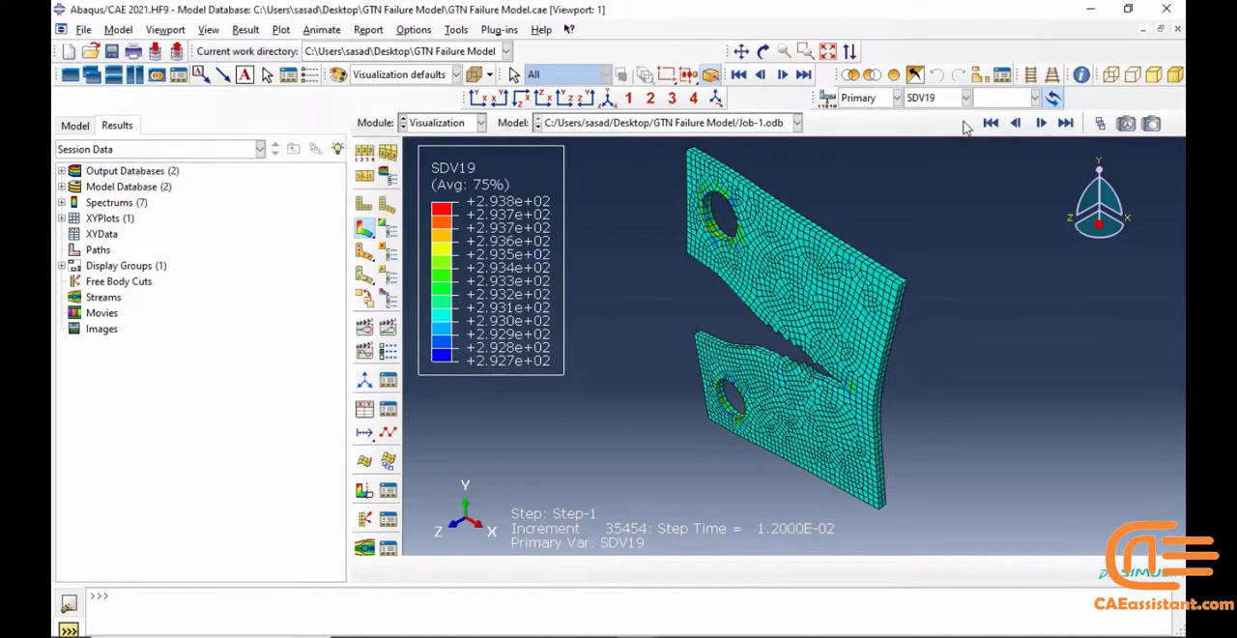
Step: Switch the contour field back to SDV1 yield stress at the final frame
left_click(964, 96)
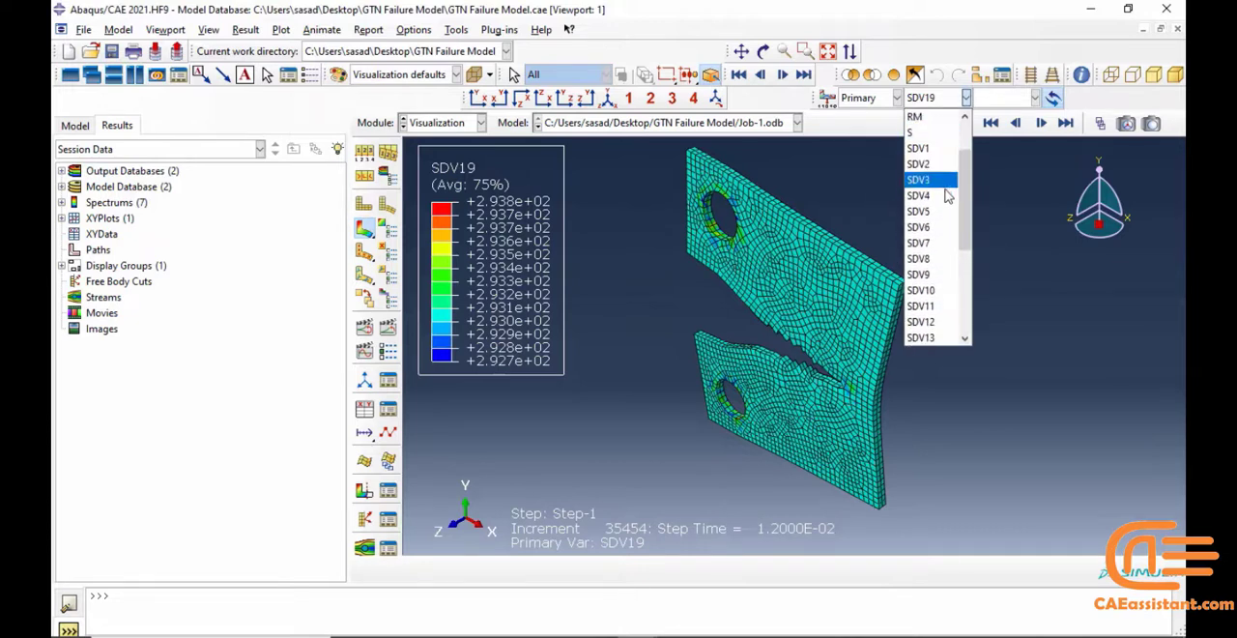
left_click(916, 147)
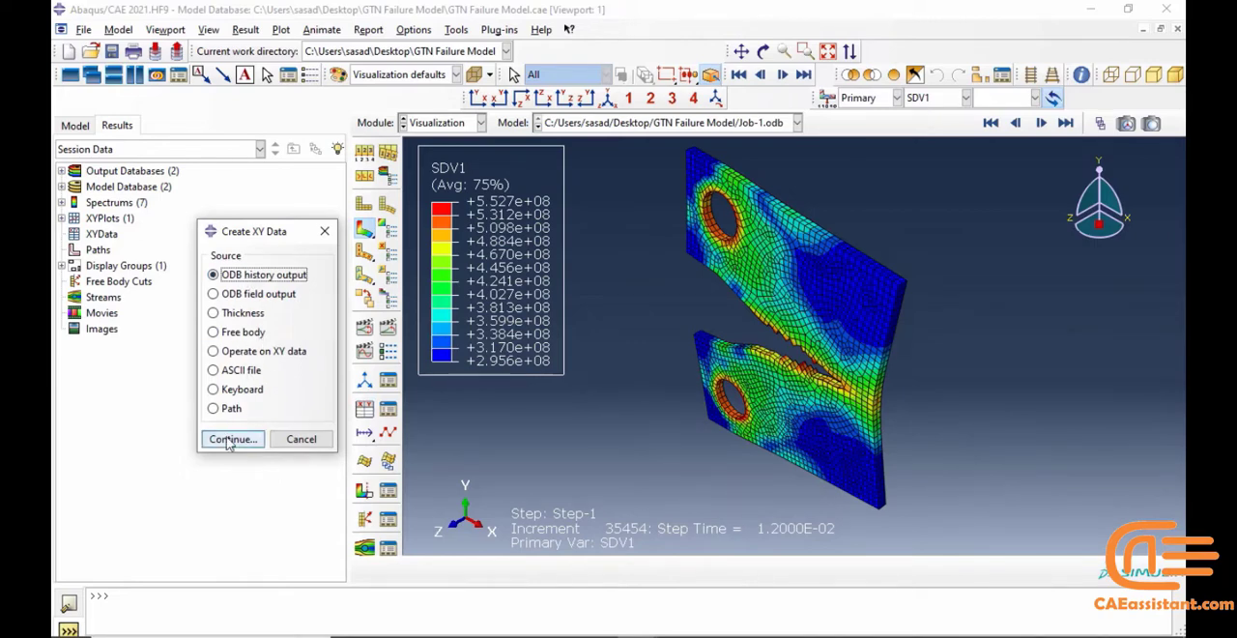
Step: Plot RF2 and U2 histories for Node 1 in NSET SET-UPPER-RP from ODB history output
left_click(232, 439)
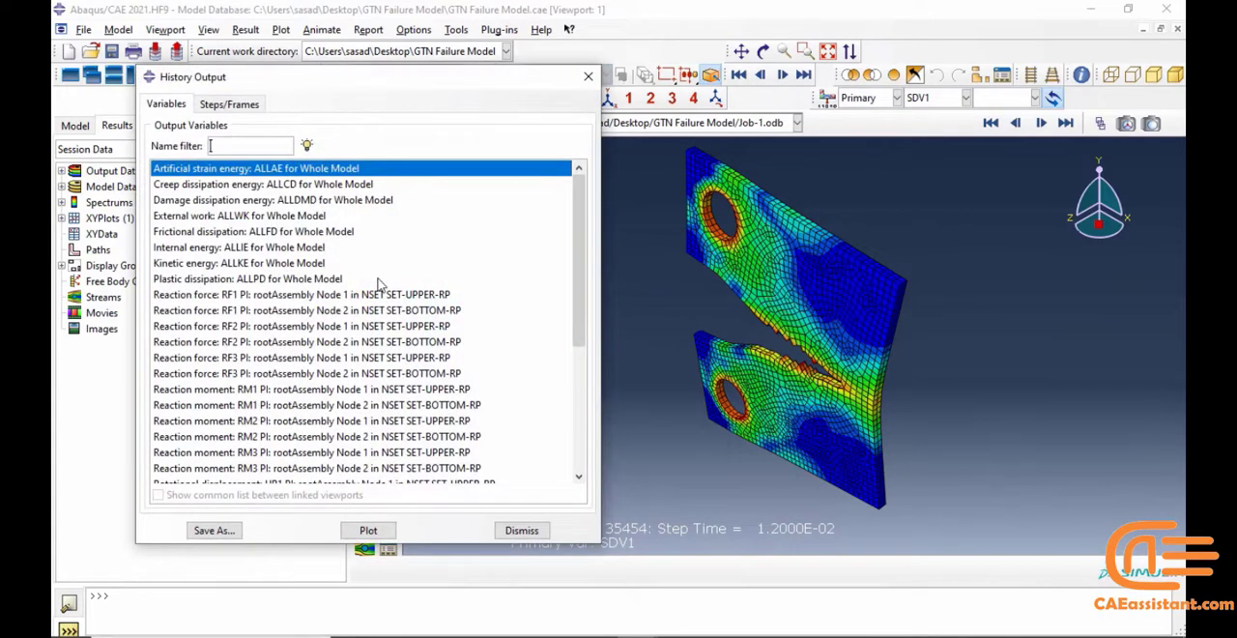
mouse_move(325, 333)
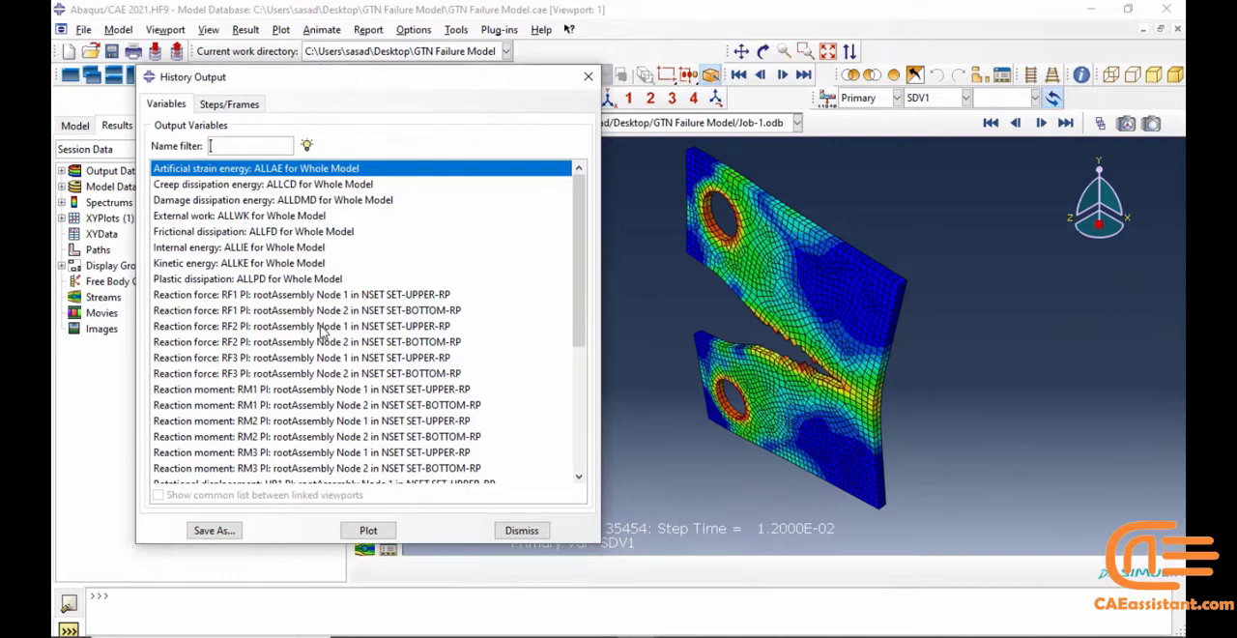
left_click(301, 325)
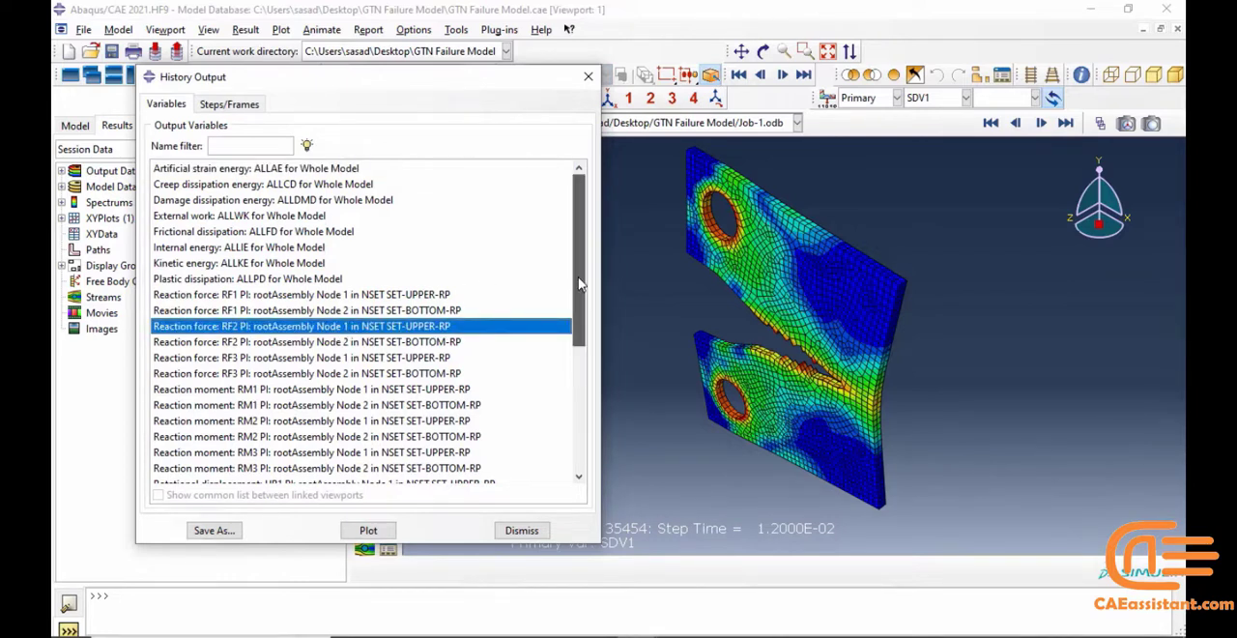
scroll("down", 3)
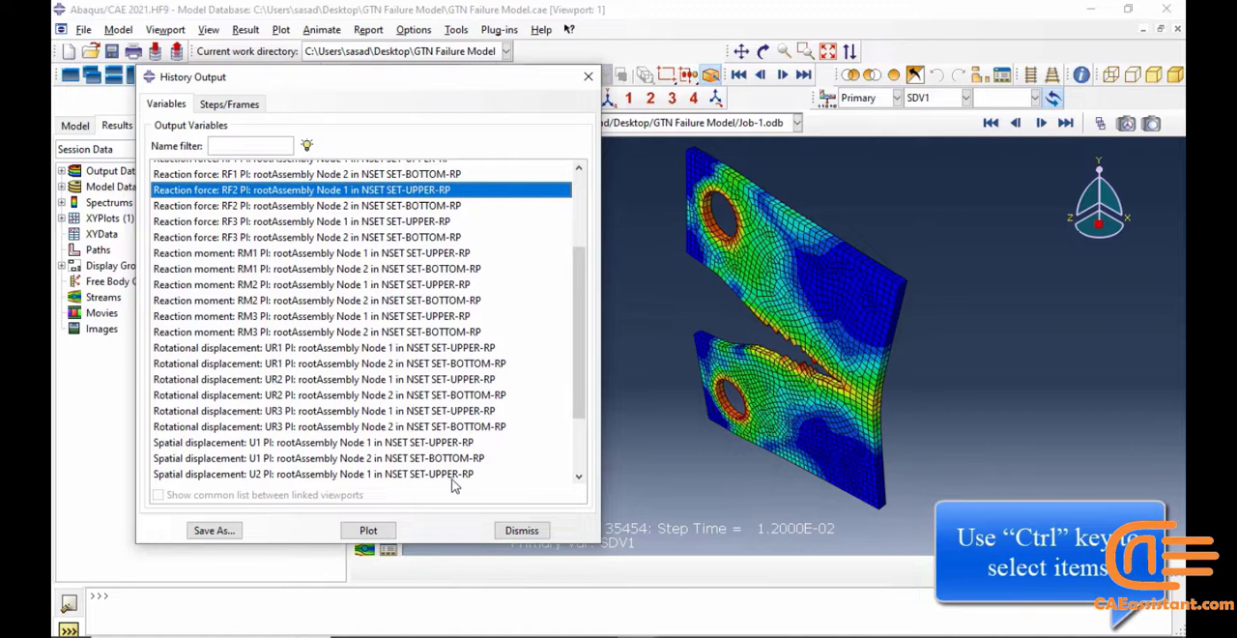
left_click(347, 474)
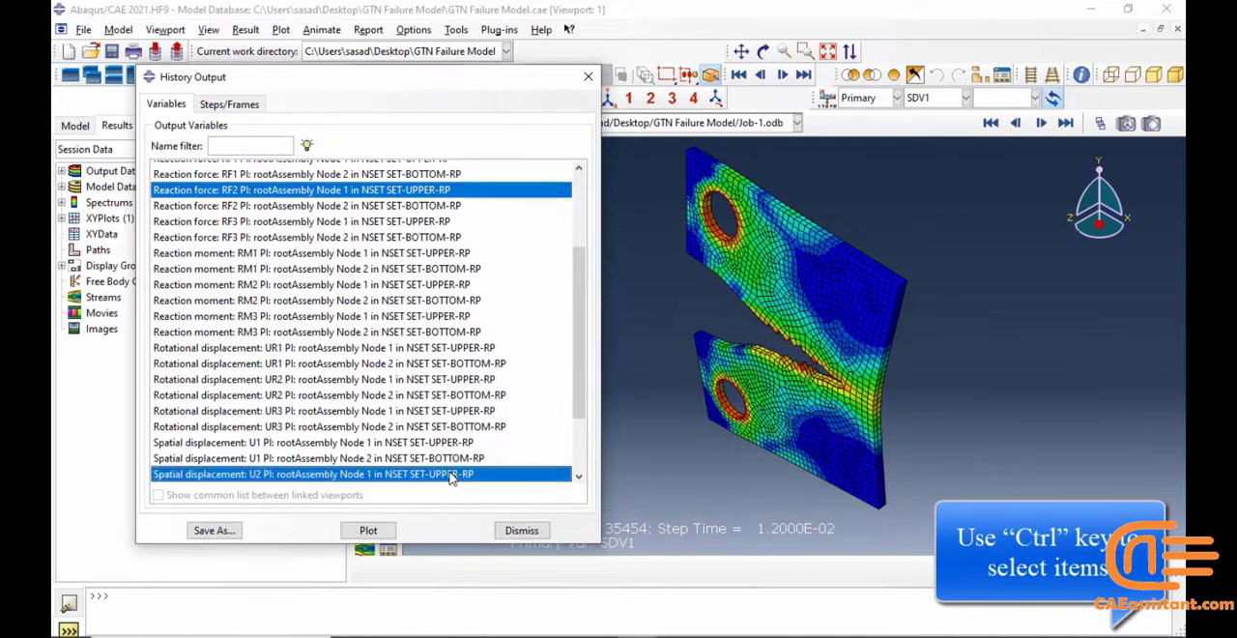
left_click(367, 530)
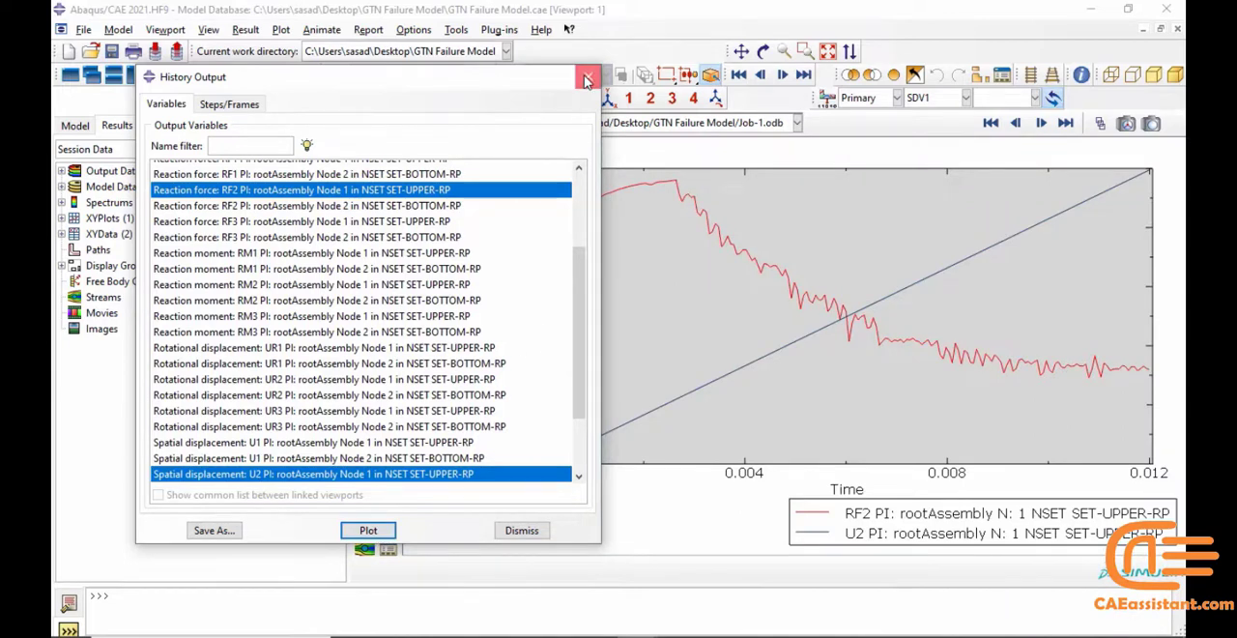
left_click(585, 77)
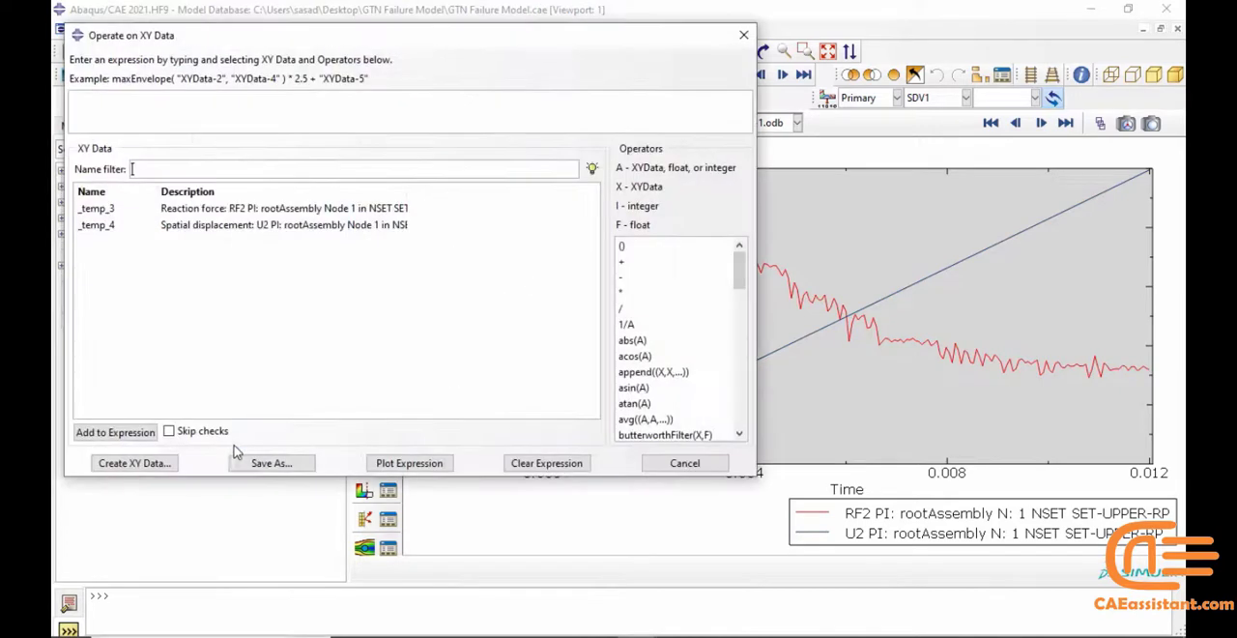
Step: Plot the expression combine(_temp_4, _temp_3) as the force-displacement curve
scroll("down", 3)
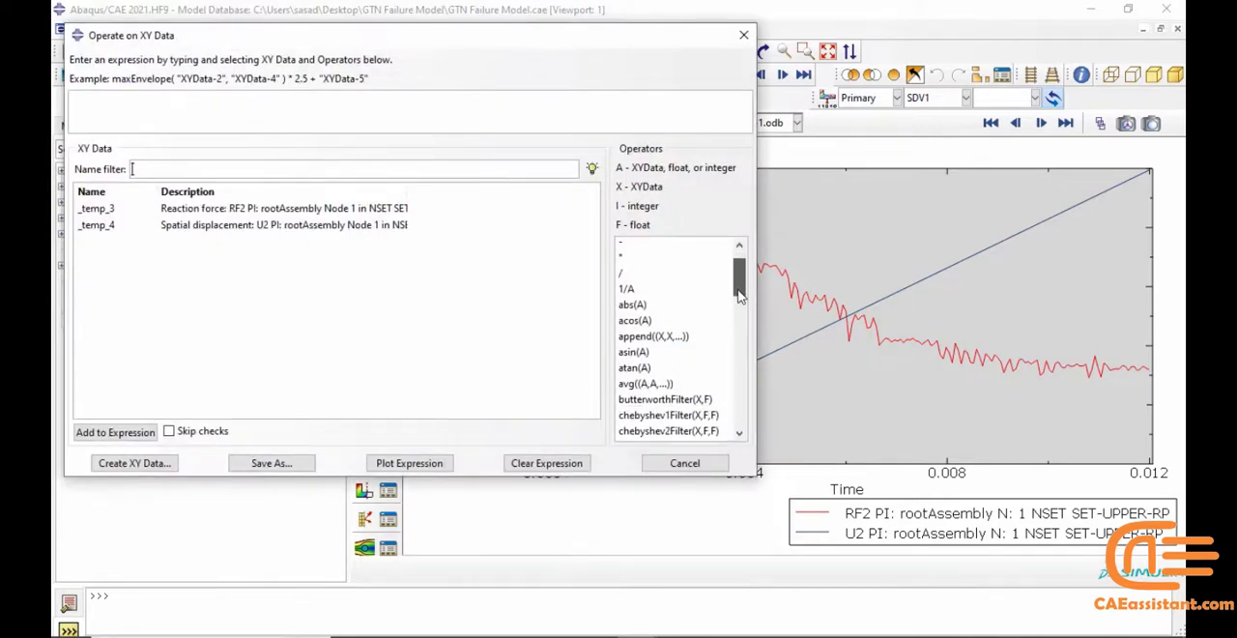
double_click(647, 309)
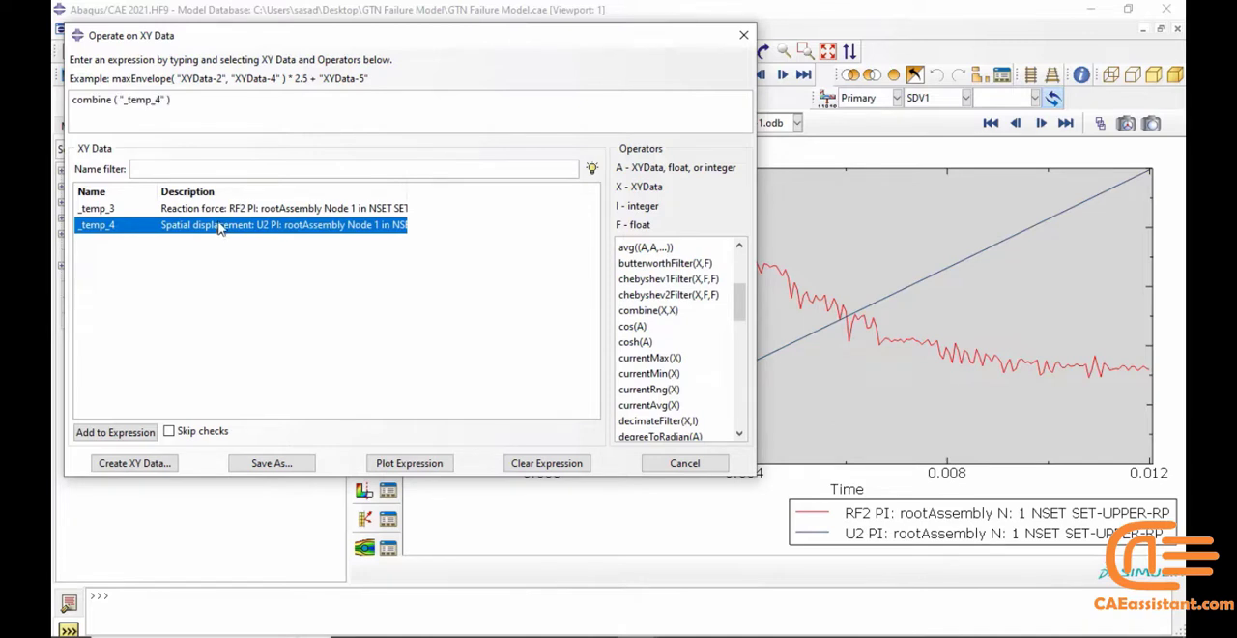
double_click(97, 208)
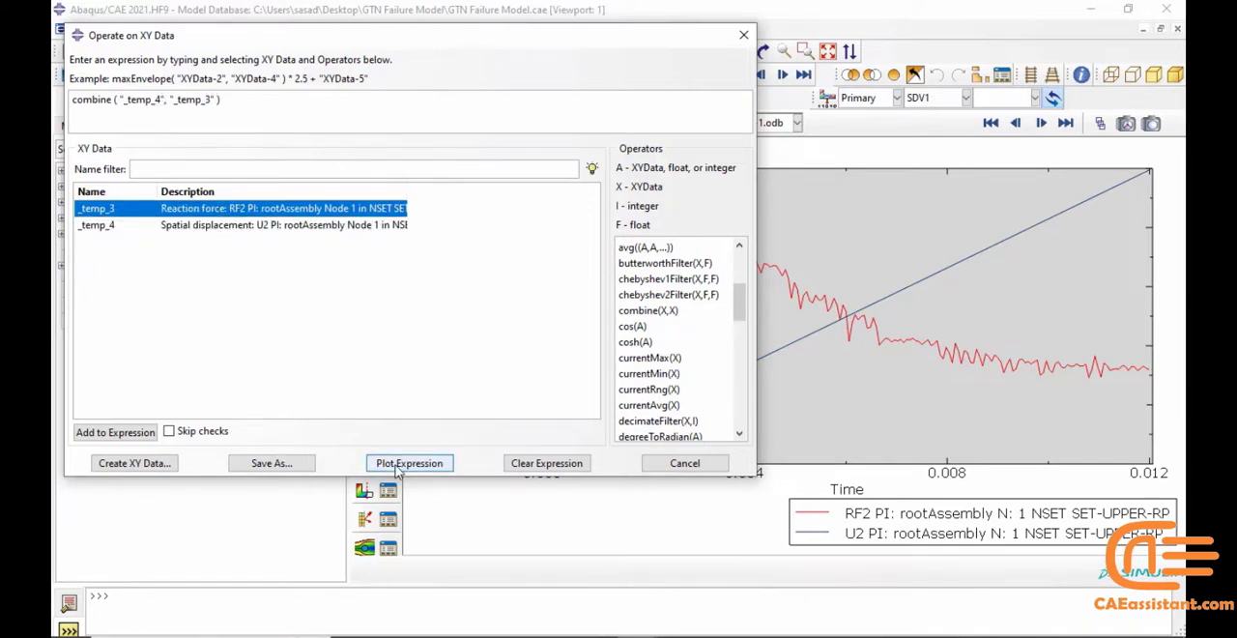
left_click(410, 462)
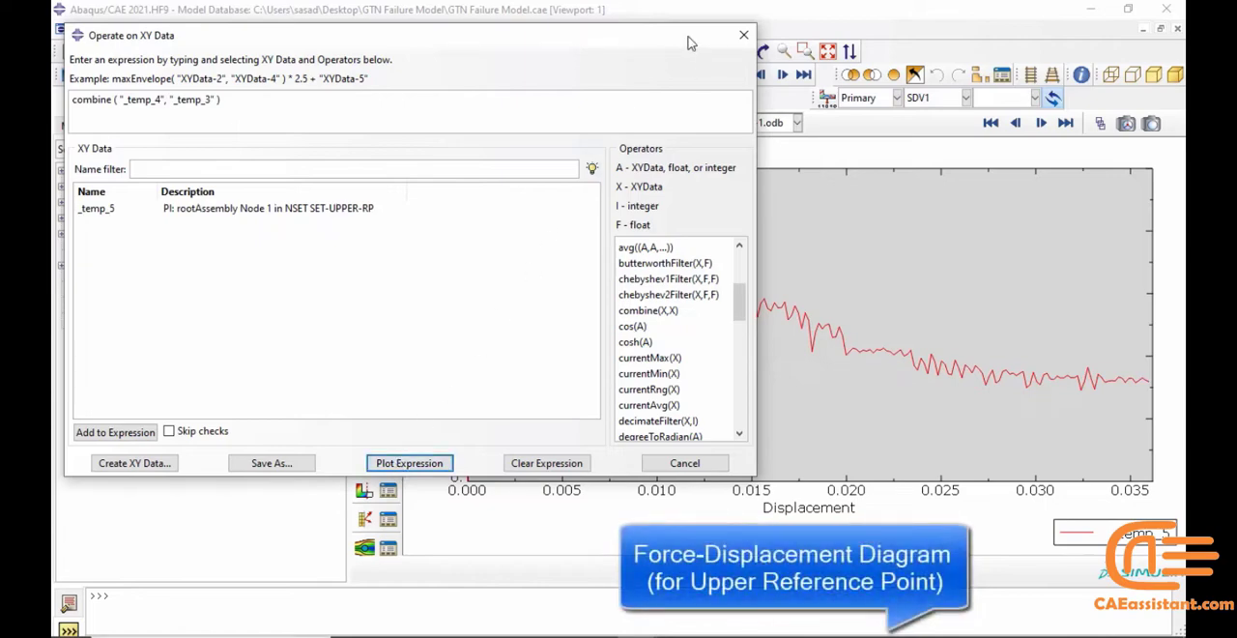
left_click(410, 462)
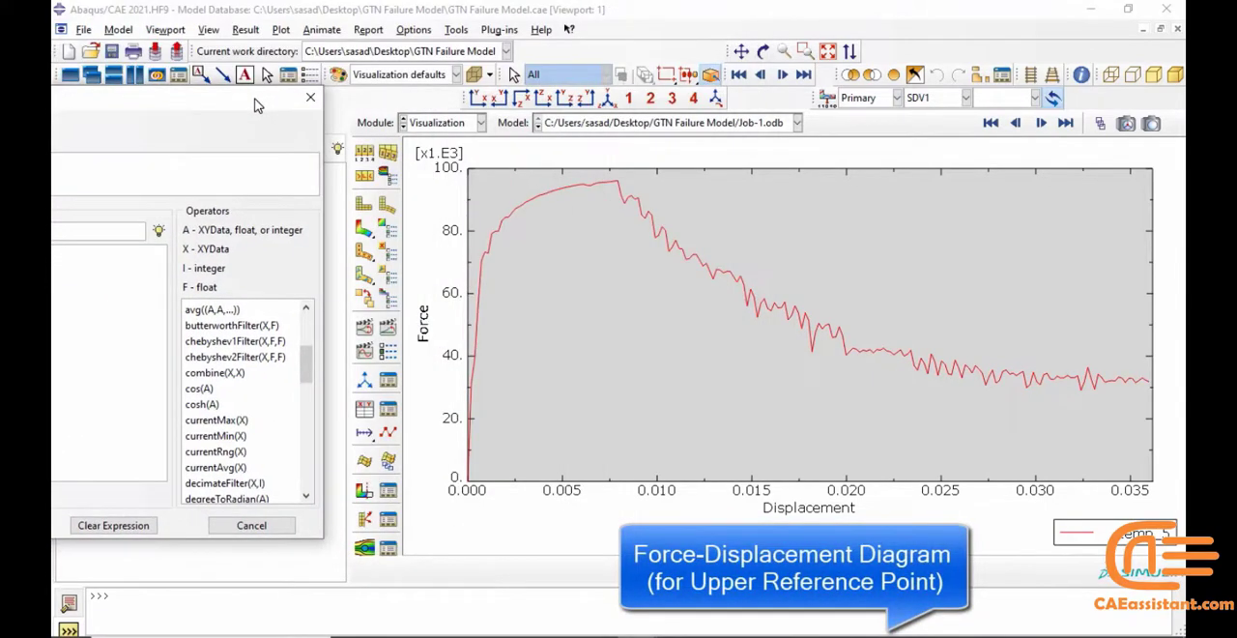